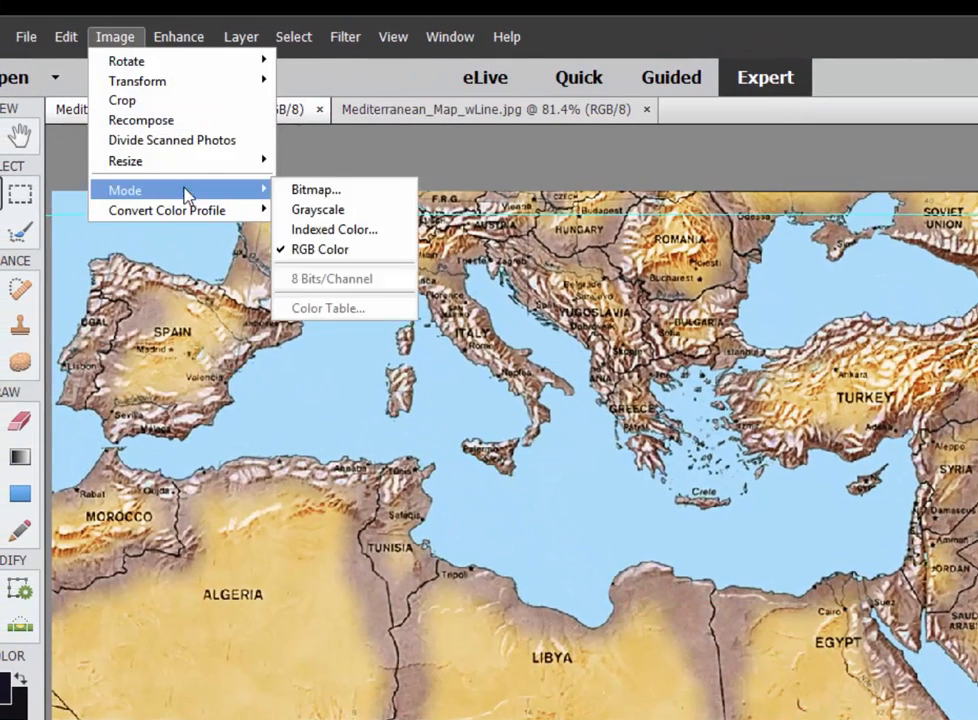
Check the map image's pixel dimensions, then show the project's media in Project Assets.
{"action": "left_click", "coordinate": [125, 160]}
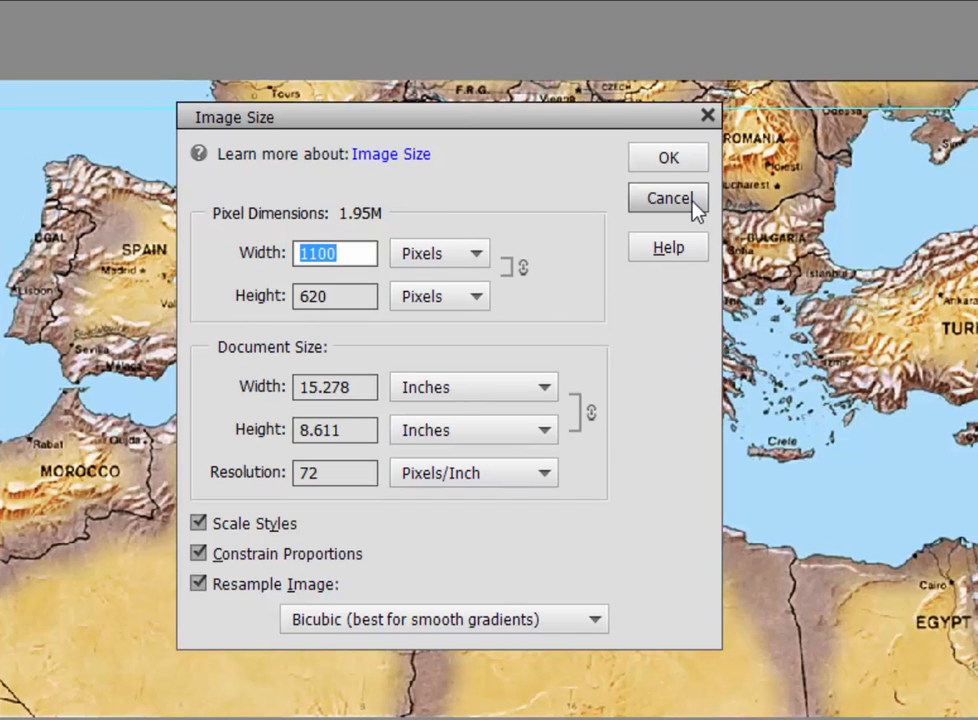
{"action": "mouse_move", "coordinate": [687, 207]}
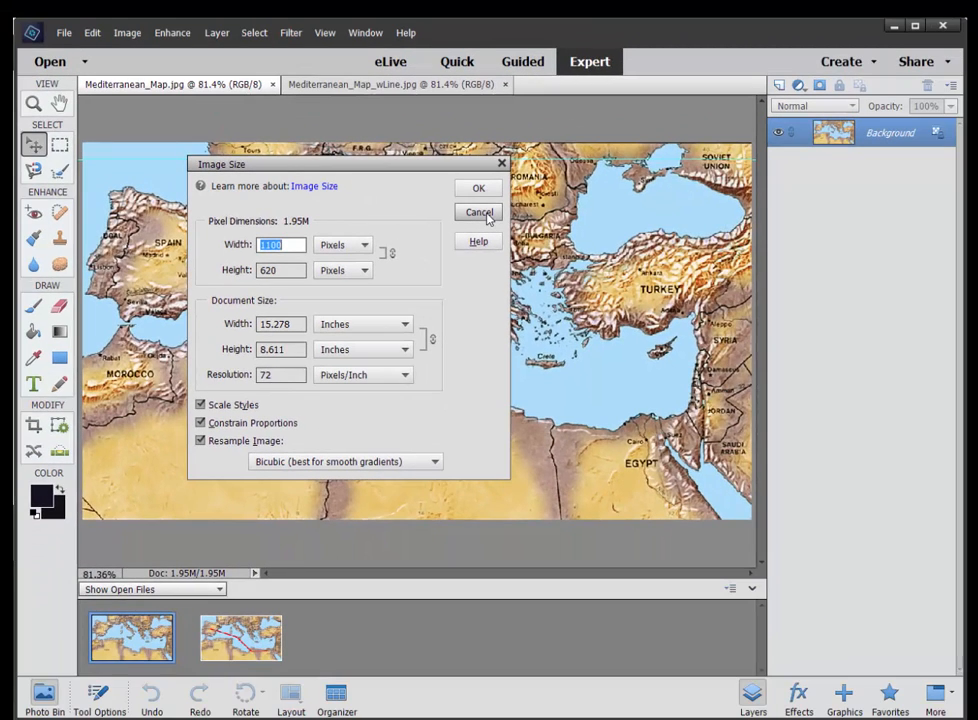
{"action": "left_click", "coordinate": [478, 212]}
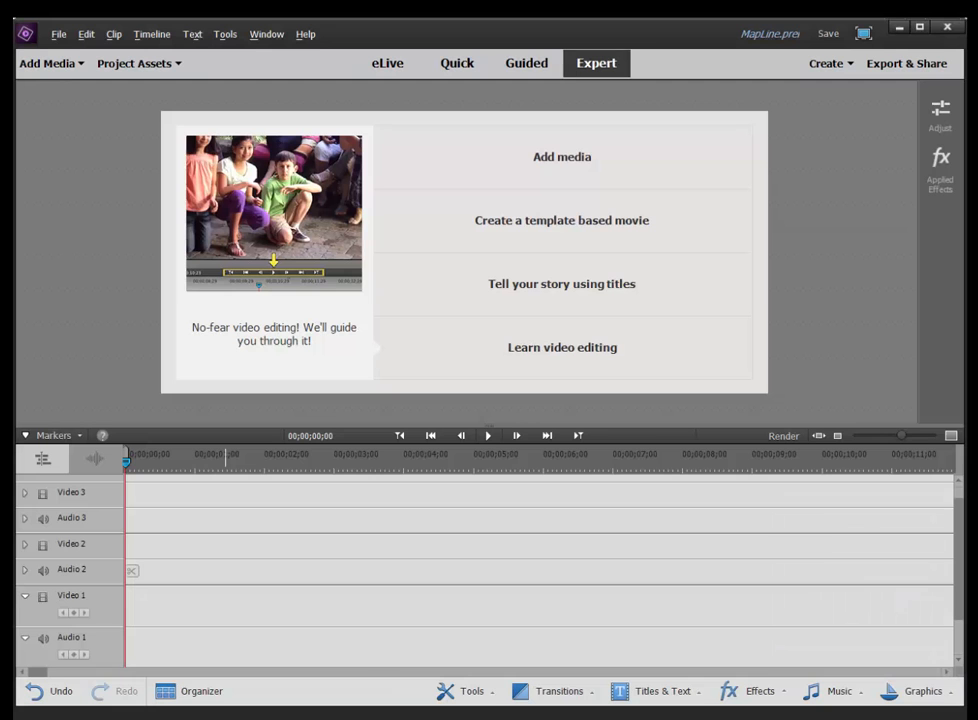
{"action": "mouse_move", "coordinate": [238, 108]}
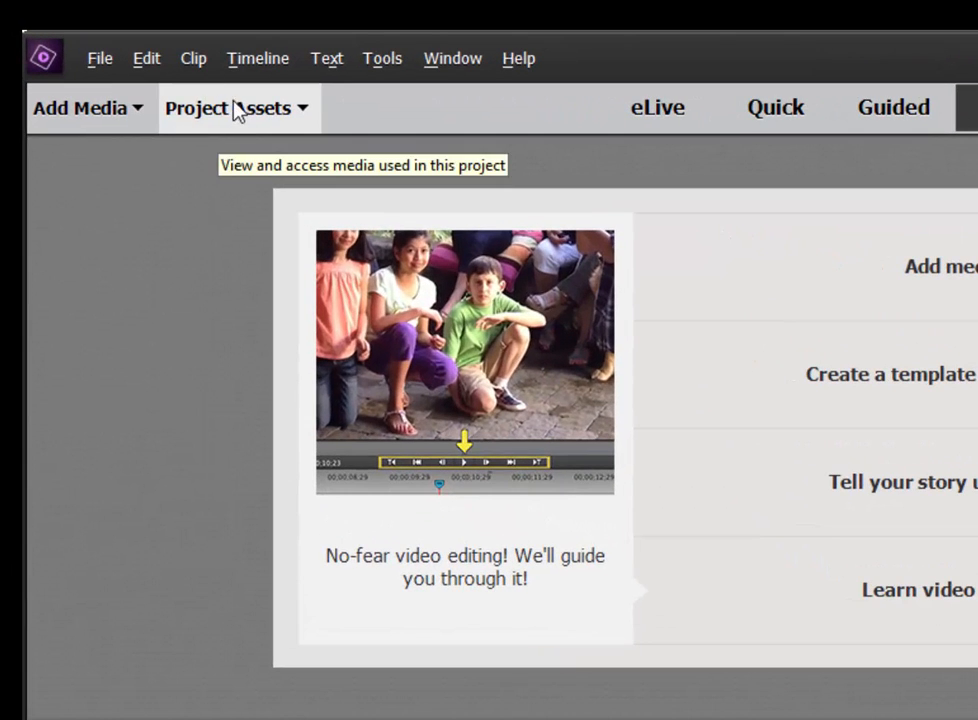
{"action": "left_click", "coordinate": [229, 108]}
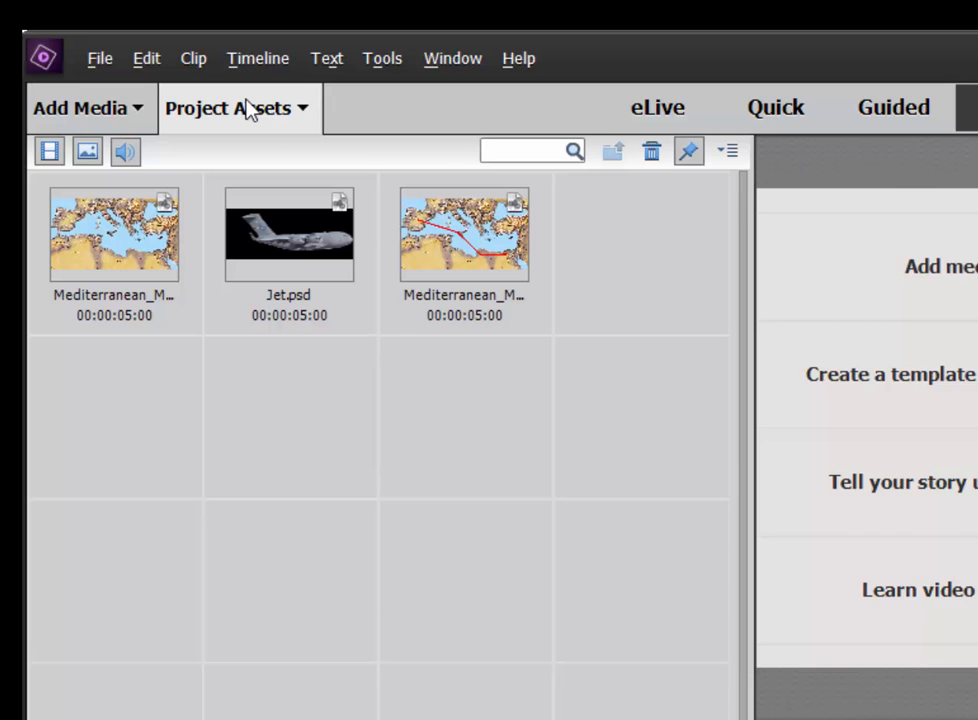
{"action": "mouse_move", "coordinate": [146, 58]}
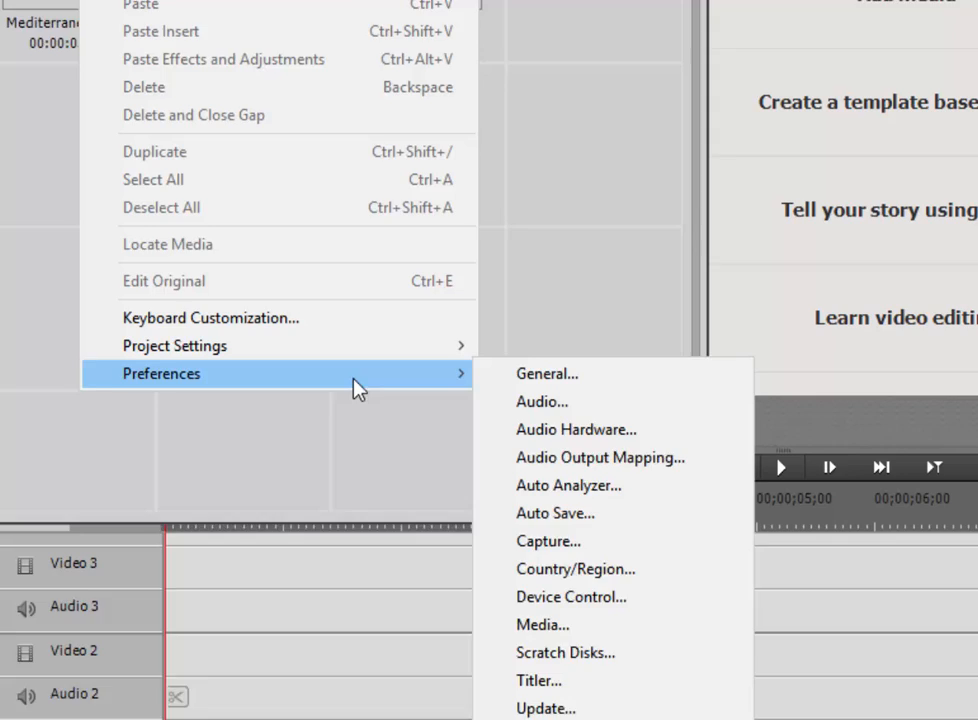
Review the General preferences and leave them unchanged.
{"action": "left_click", "coordinate": [547, 373]}
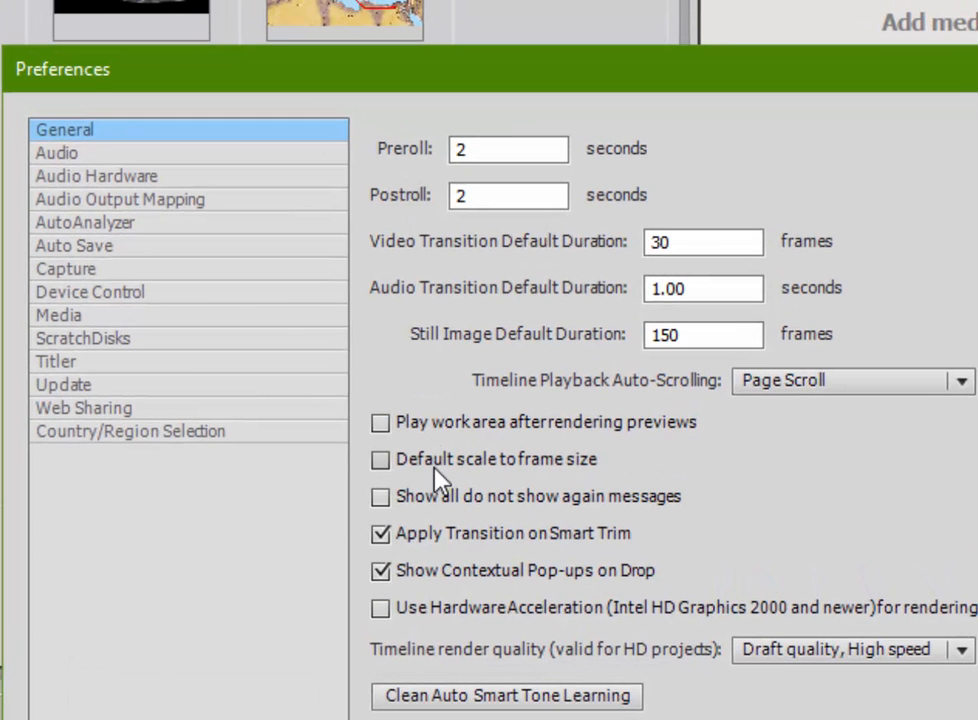
{"action": "mouse_move", "coordinate": [411, 490]}
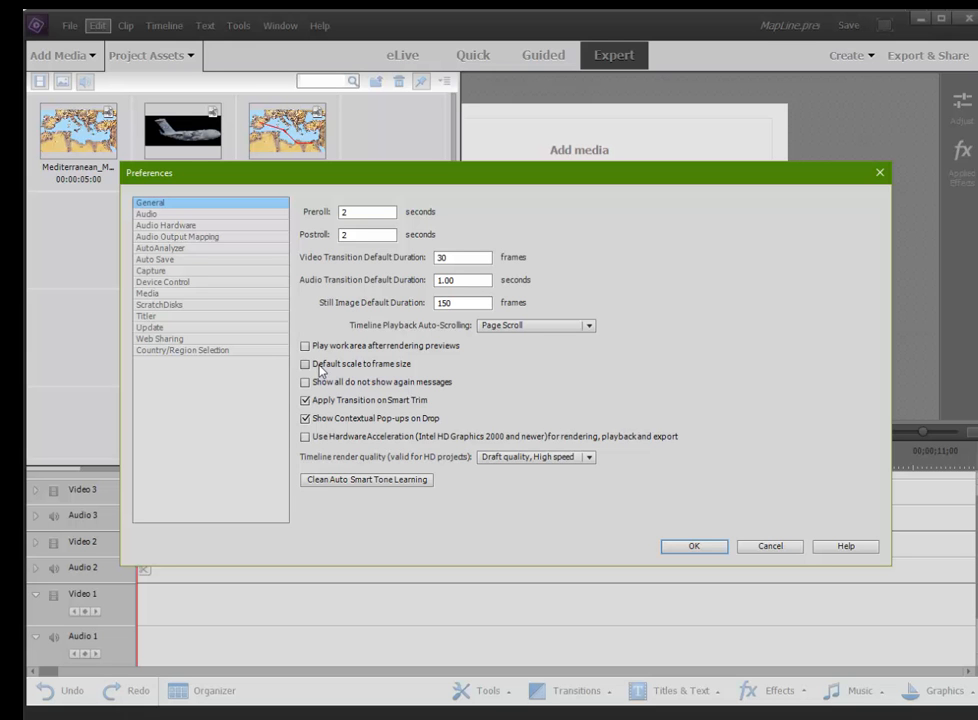
{"action": "left_click", "coordinate": [694, 546]}
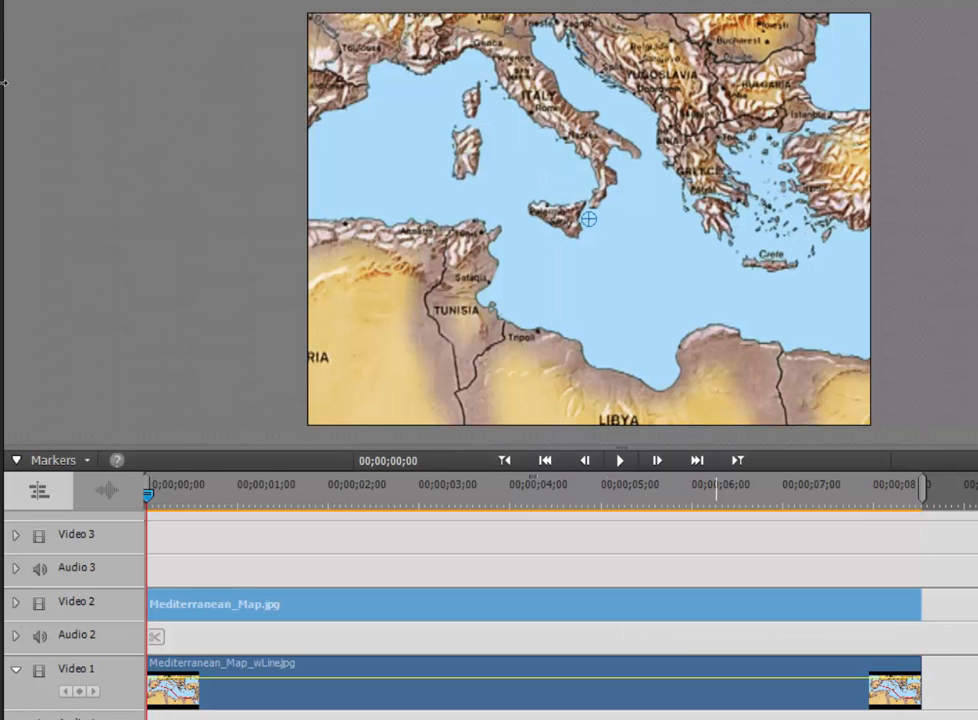
{"action": "mouse_move", "coordinate": [680, 251]}
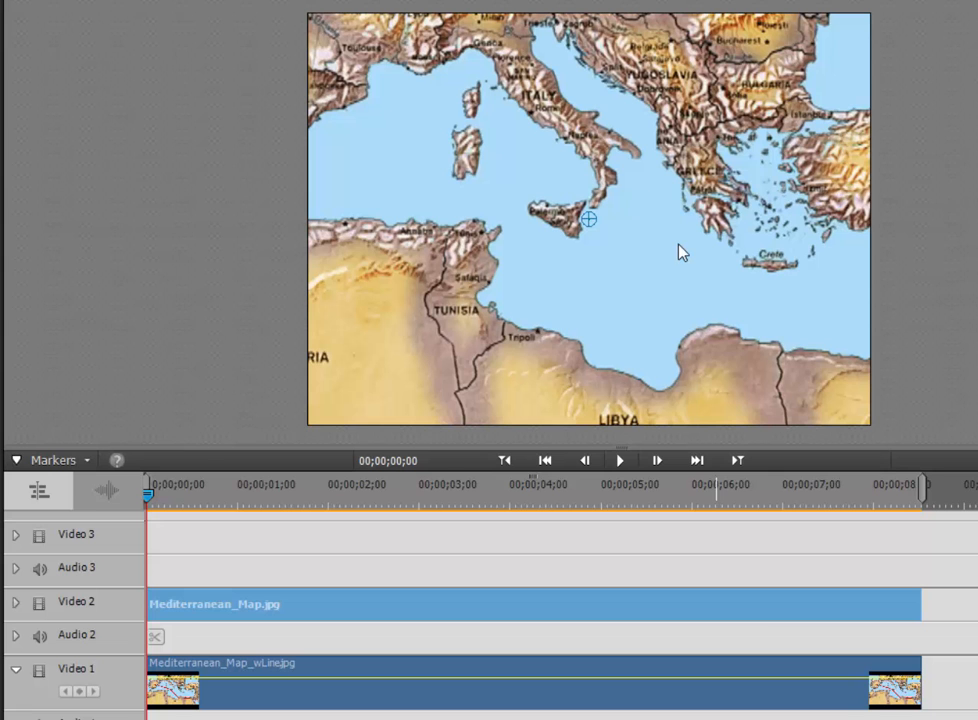
{"action": "mouse_move", "coordinate": [765, 628]}
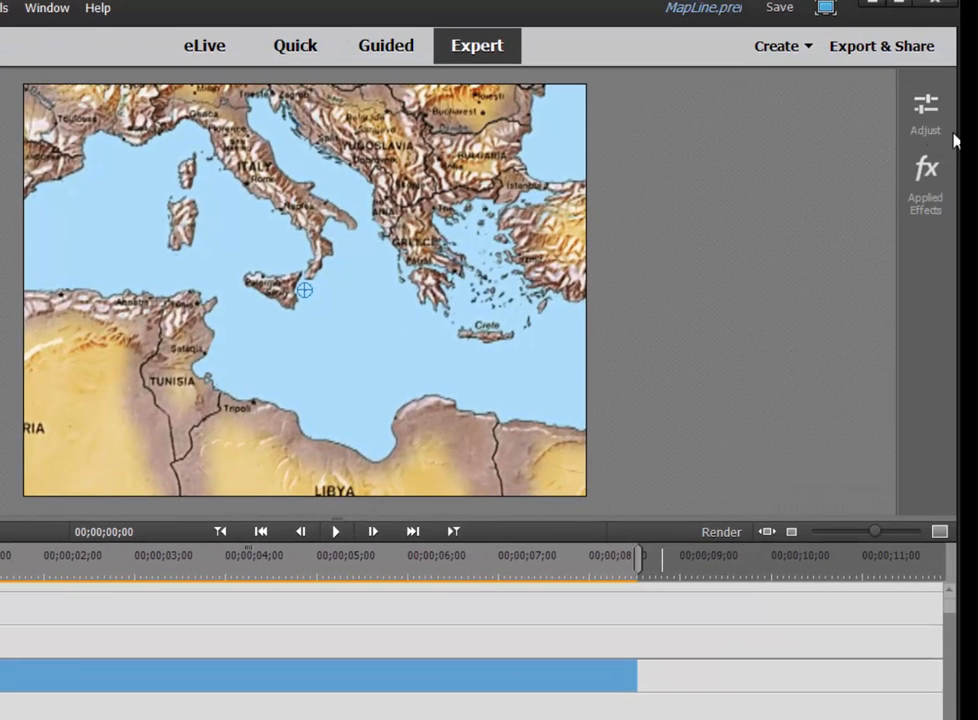
Set the plain map's Motion to scale 78.2, position 472.1, 237.1, and turn on keyframing.
{"action": "left_click", "coordinate": [925, 167]}
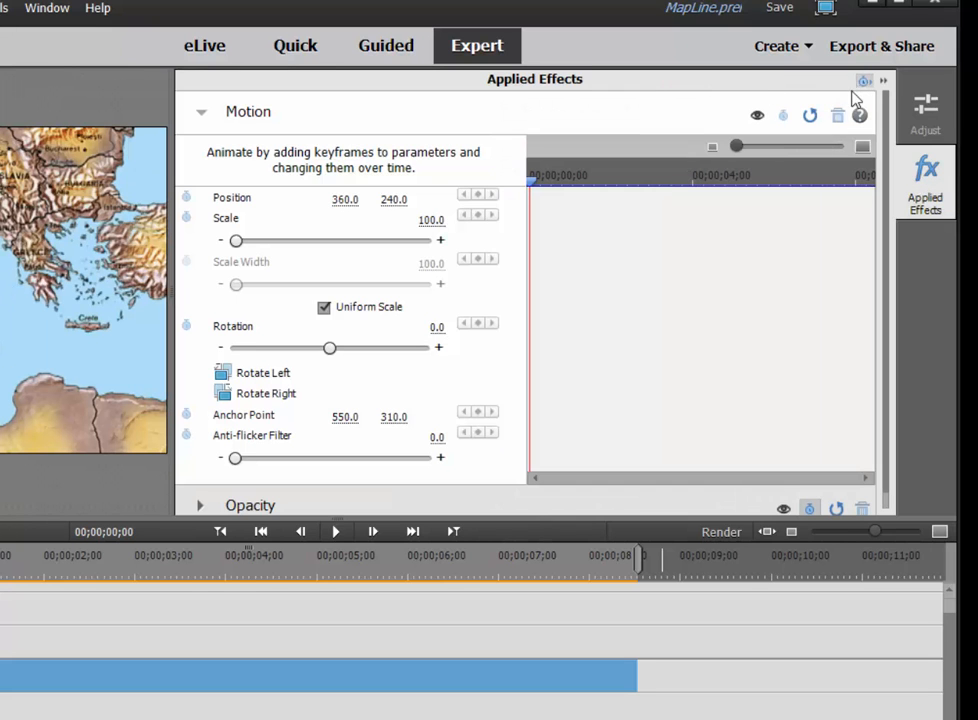
{"action": "double_click", "coordinate": [429, 219]}
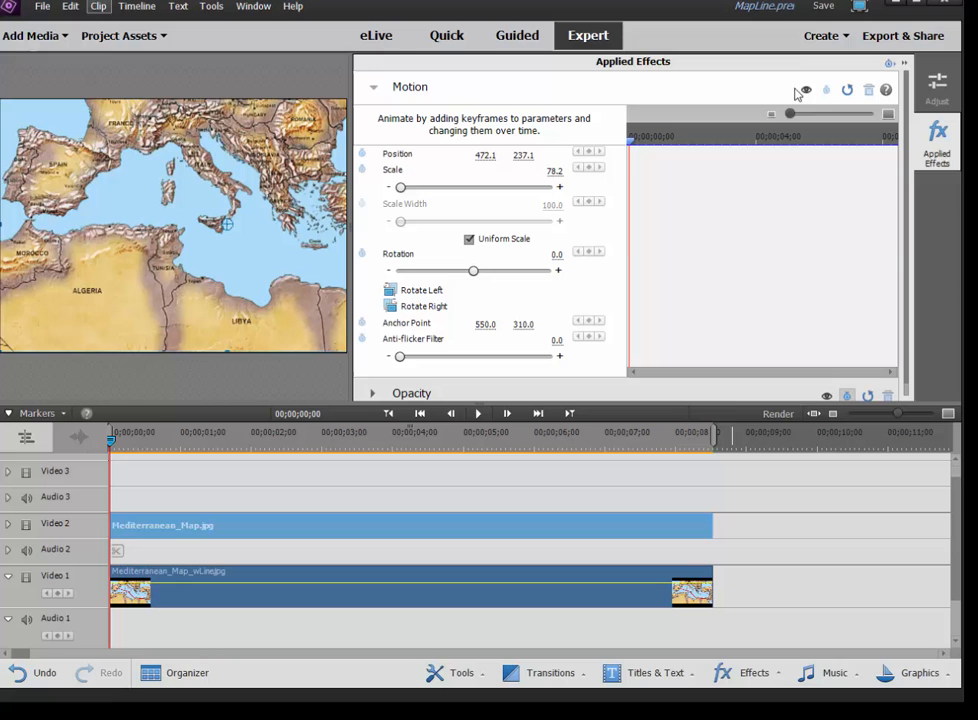
{"action": "left_click", "coordinate": [825, 90]}
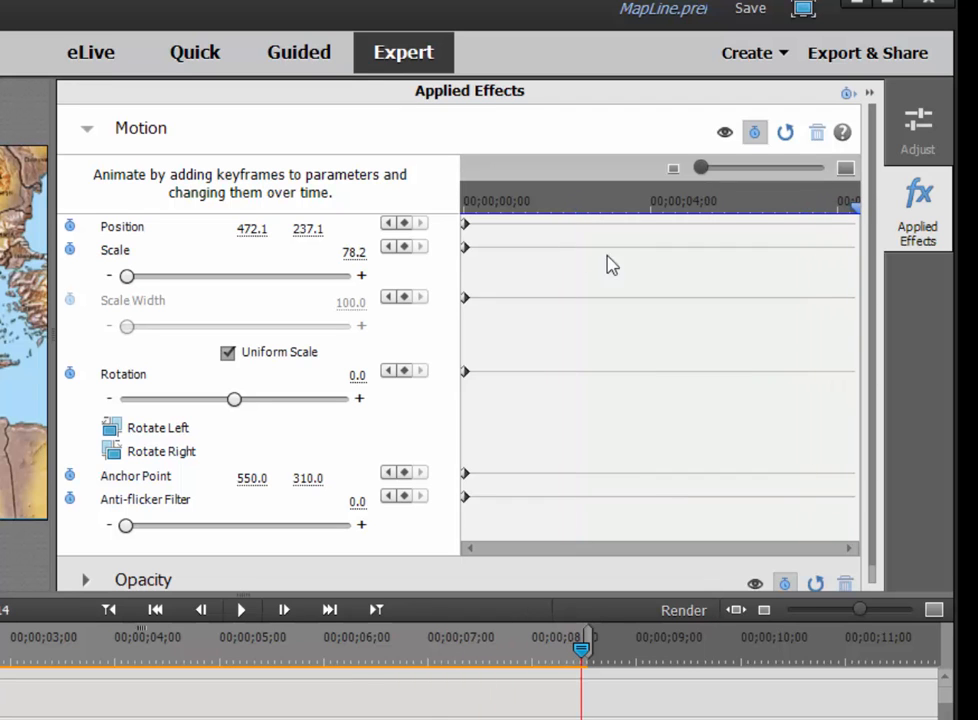
{"action": "mouse_move", "coordinate": [340, 252]}
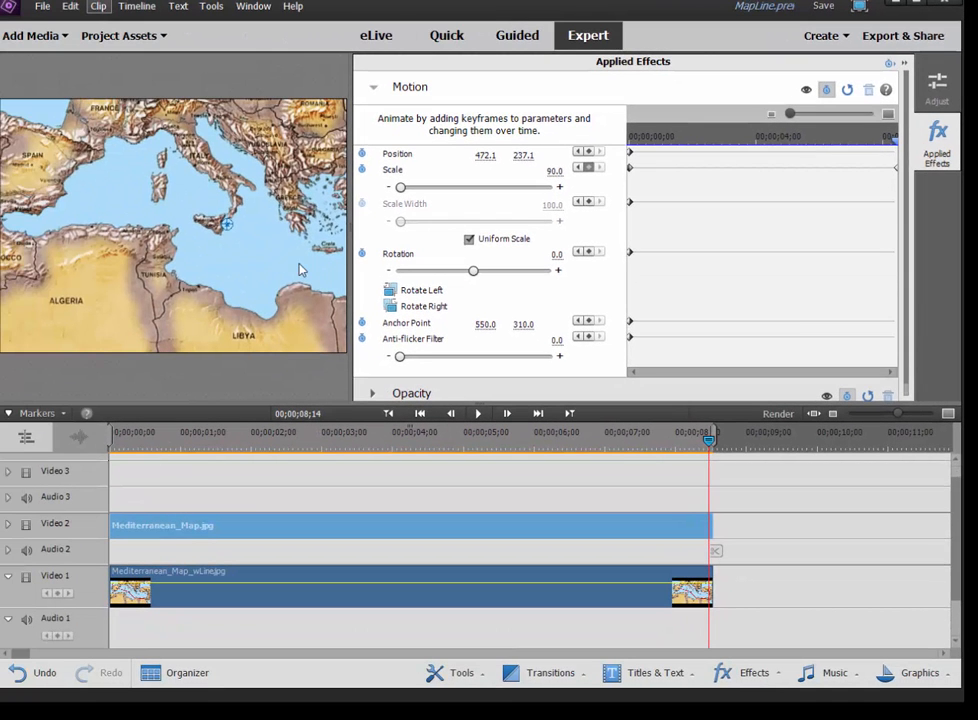
At the clip's end, pan the 90% map east in the Monitor so Egypt and Turkey show.
{"action": "left_click_drag", "start_coordinate": [300, 270], "coordinate": [120, 240]}
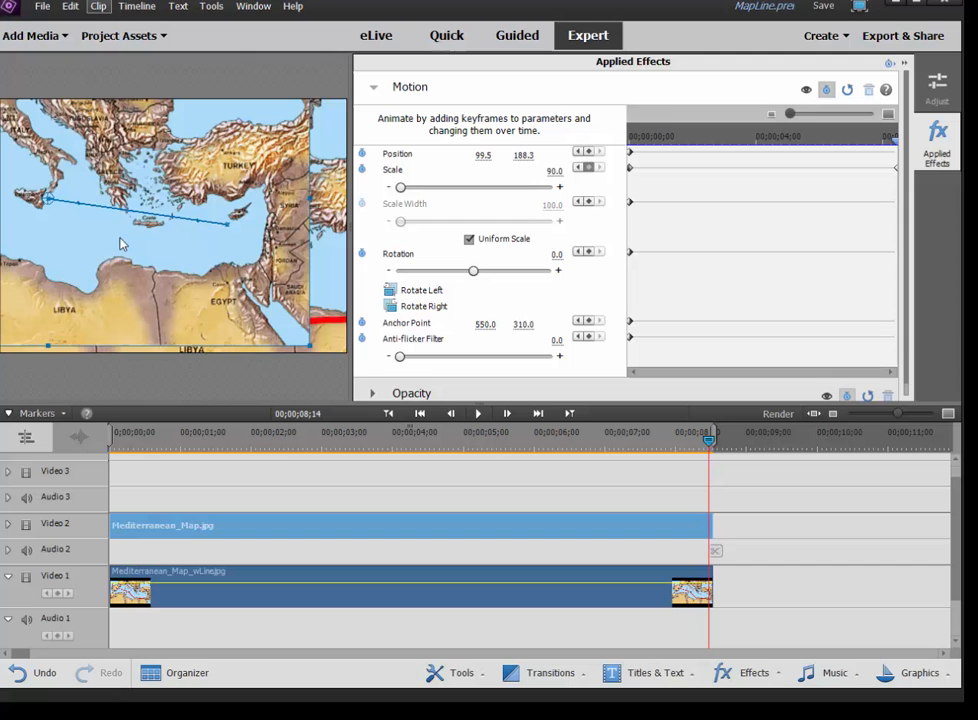
{"action": "left_click_drag", "start_coordinate": [120, 243], "coordinate": [120, 250]}
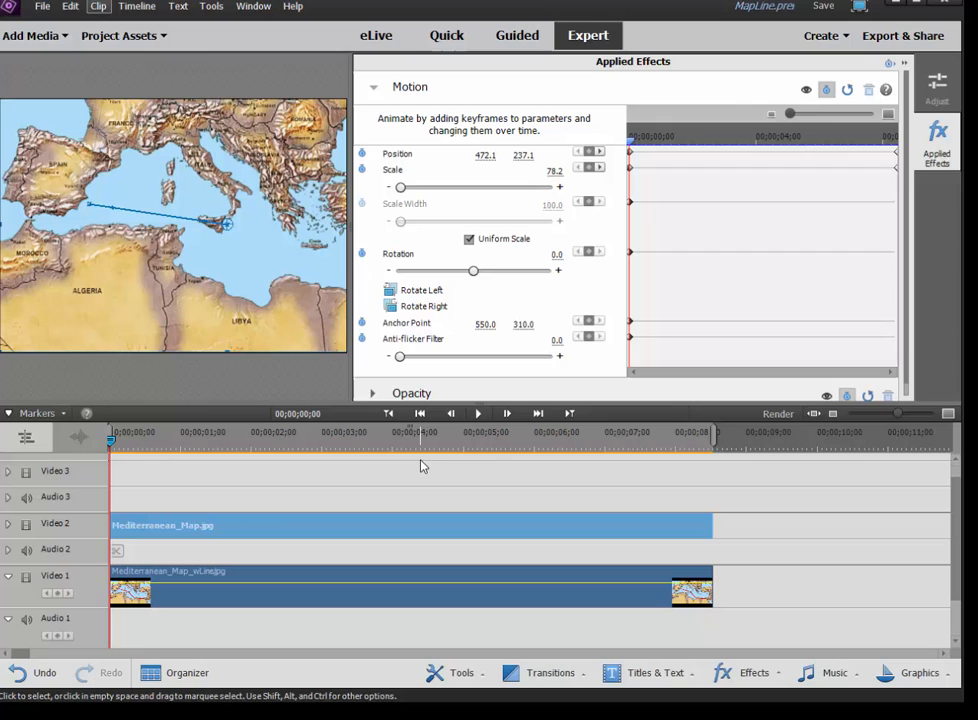
Copy the plain map's effects and paste them onto the red-line map clip, verifying 78.2 scale.
{"action": "right_click", "coordinate": [415, 521]}
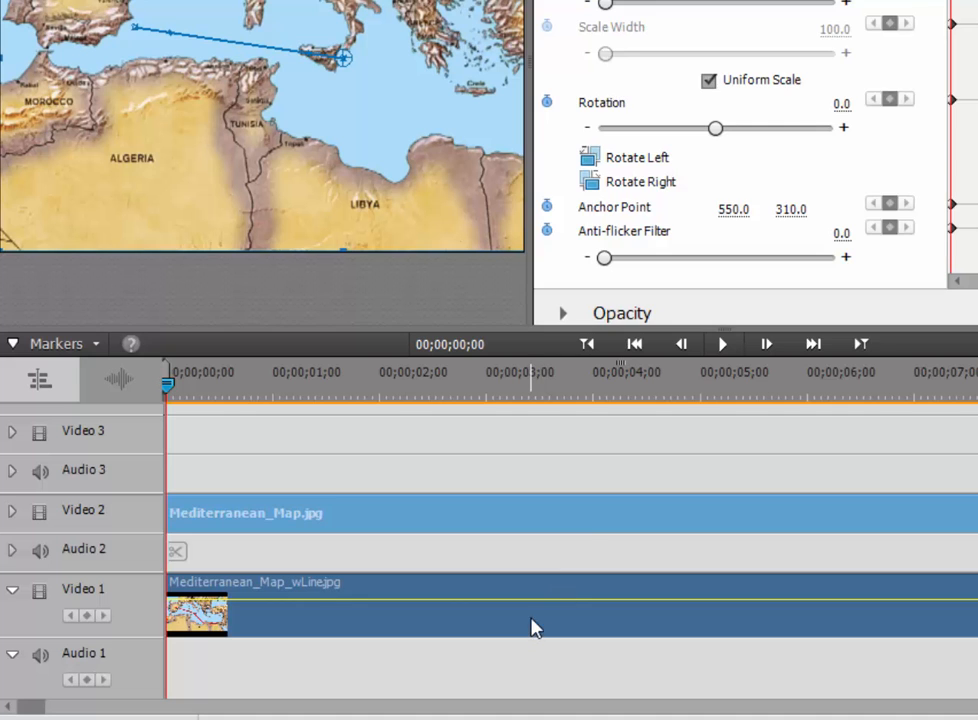
{"action": "right_click", "coordinate": [535, 620]}
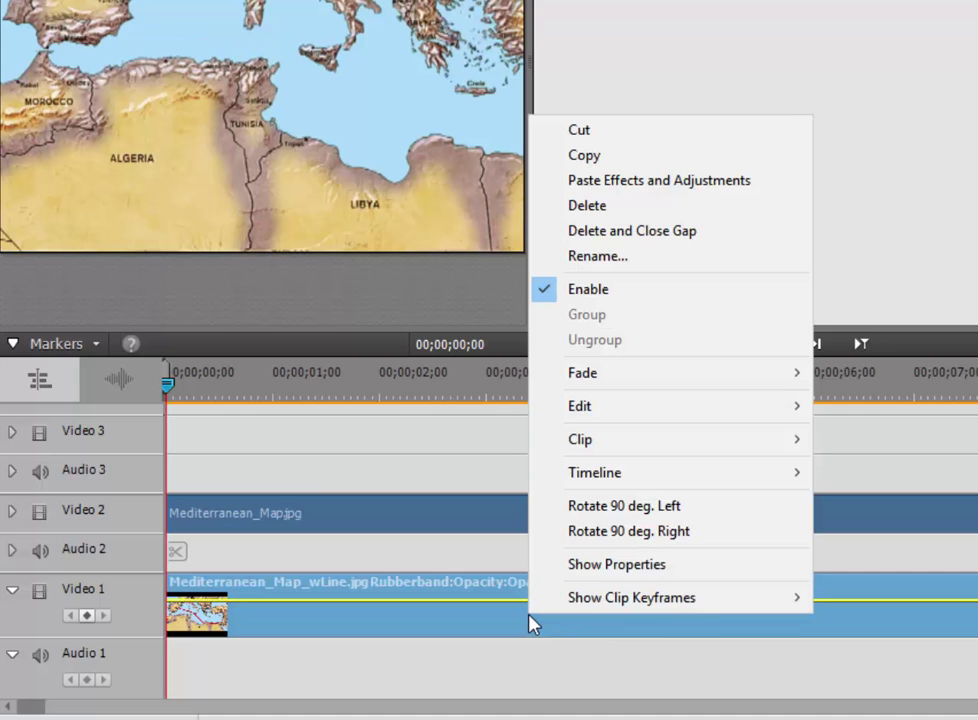
{"action": "mouse_move", "coordinate": [659, 180]}
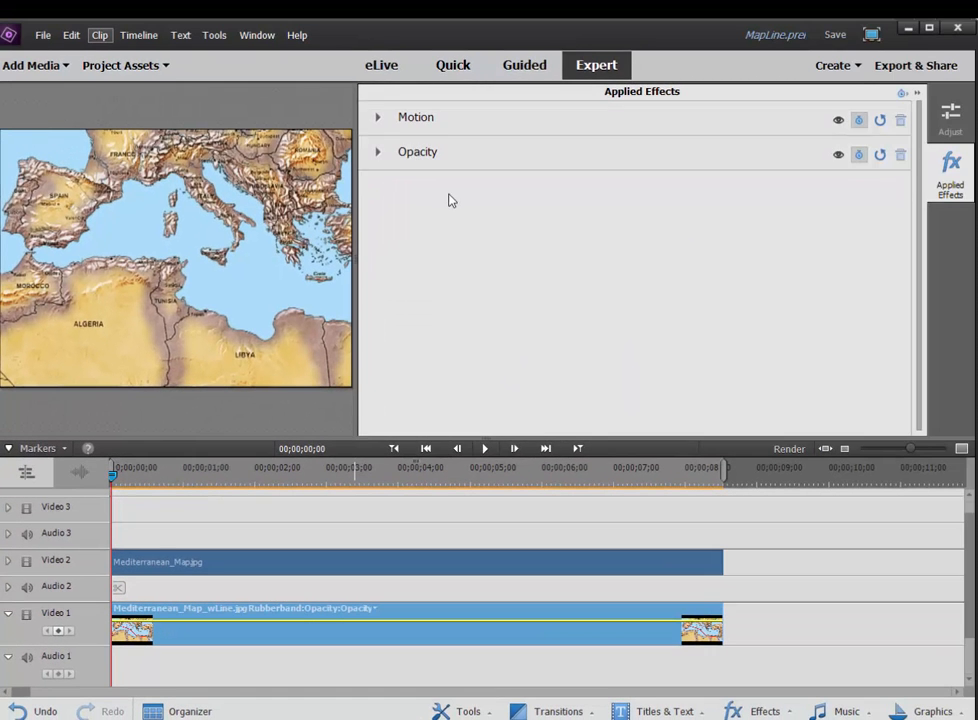
{"action": "left_click", "coordinate": [378, 117]}
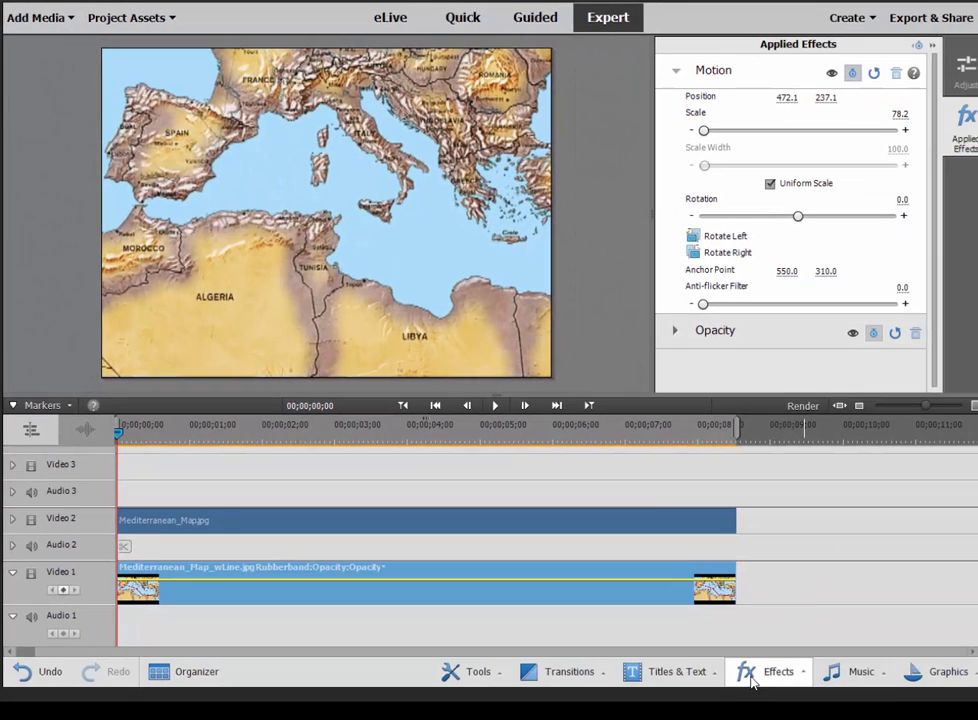
Apply the Crop effect to the red-line map clip and reset every crop edge to 0%.
{"action": "left_click", "coordinate": [778, 671]}
{"action": "type", "text": "crop"}
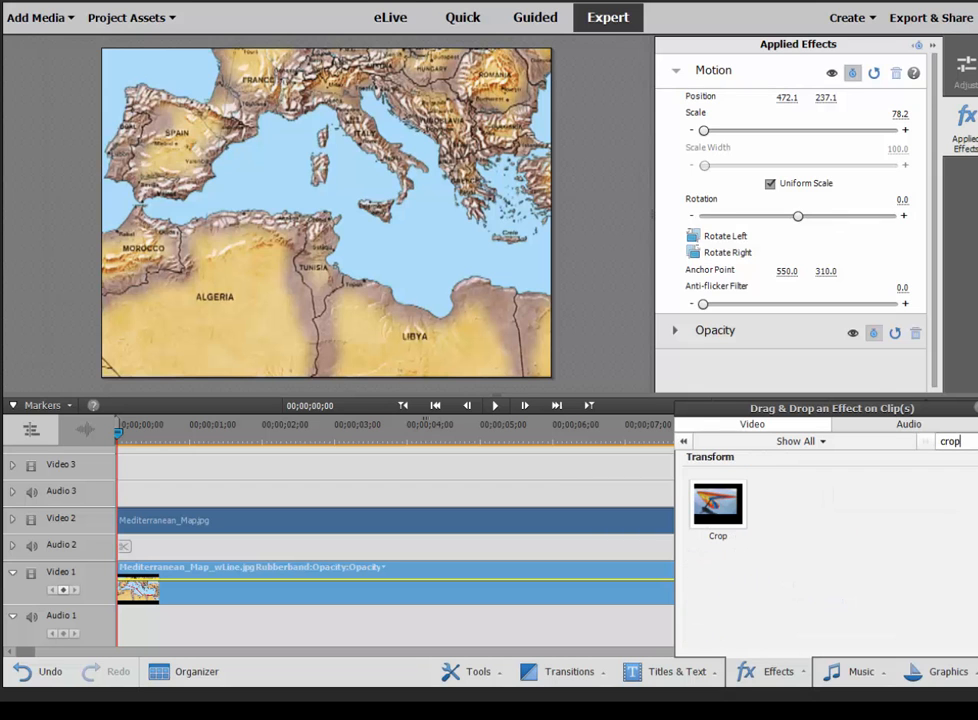
{"action": "mouse_move", "coordinate": [718, 505]}
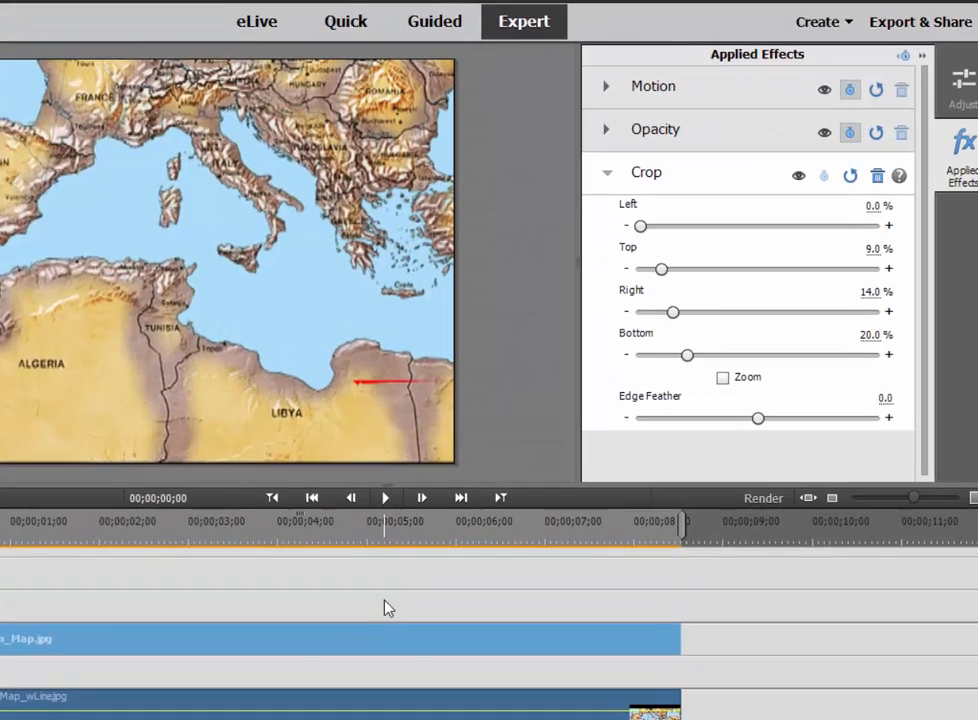
{"action": "left_click_drag", "start_coordinate": [672, 311], "coordinate": [545, 447]}
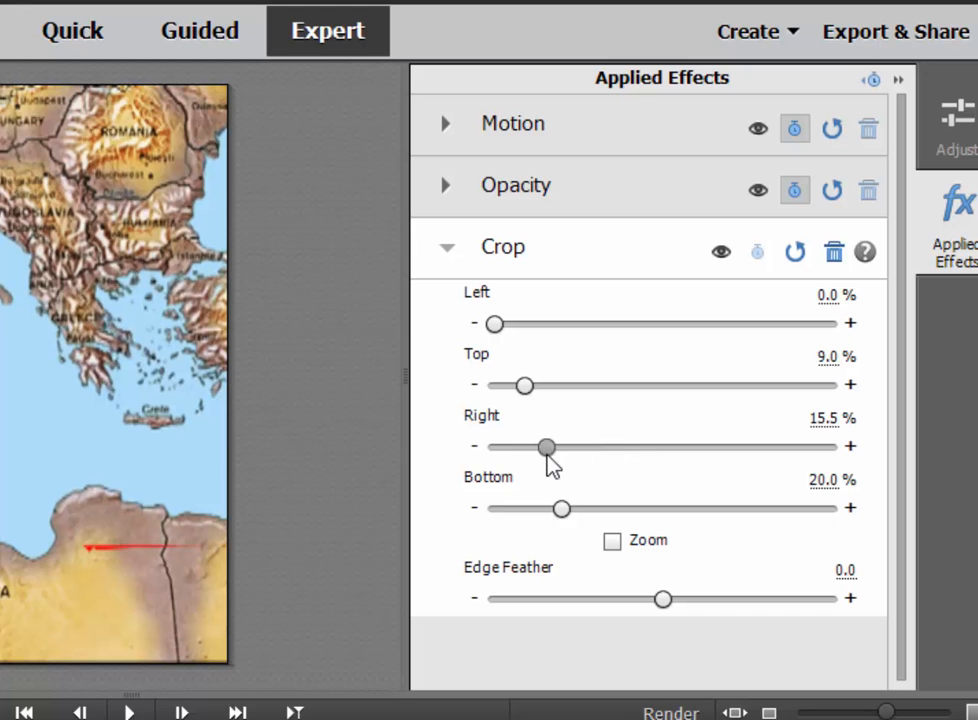
{"action": "left_click_drag", "start_coordinate": [545, 447], "coordinate": [493, 447]}
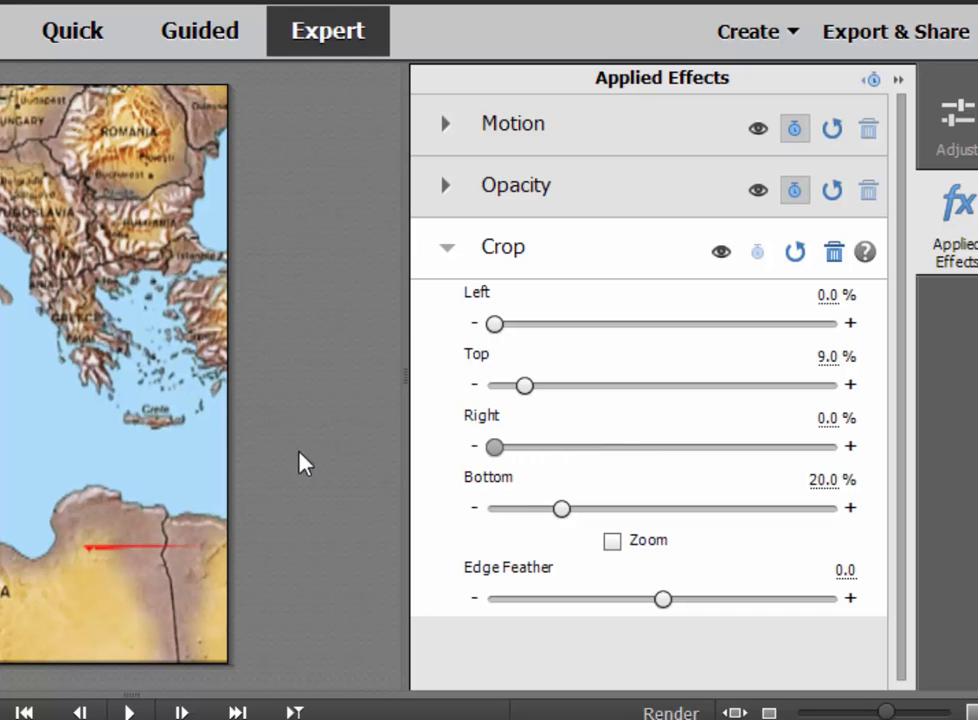
{"action": "left_click_drag", "start_coordinate": [561, 508], "coordinate": [535, 508]}
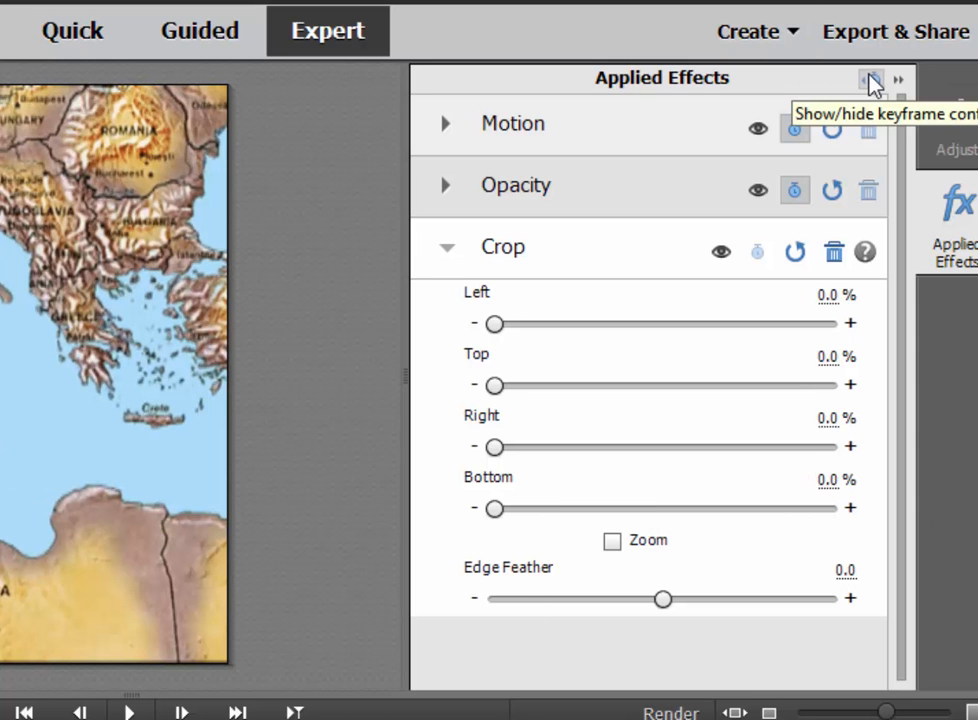
{"action": "mouse_move", "coordinate": [870, 82]}
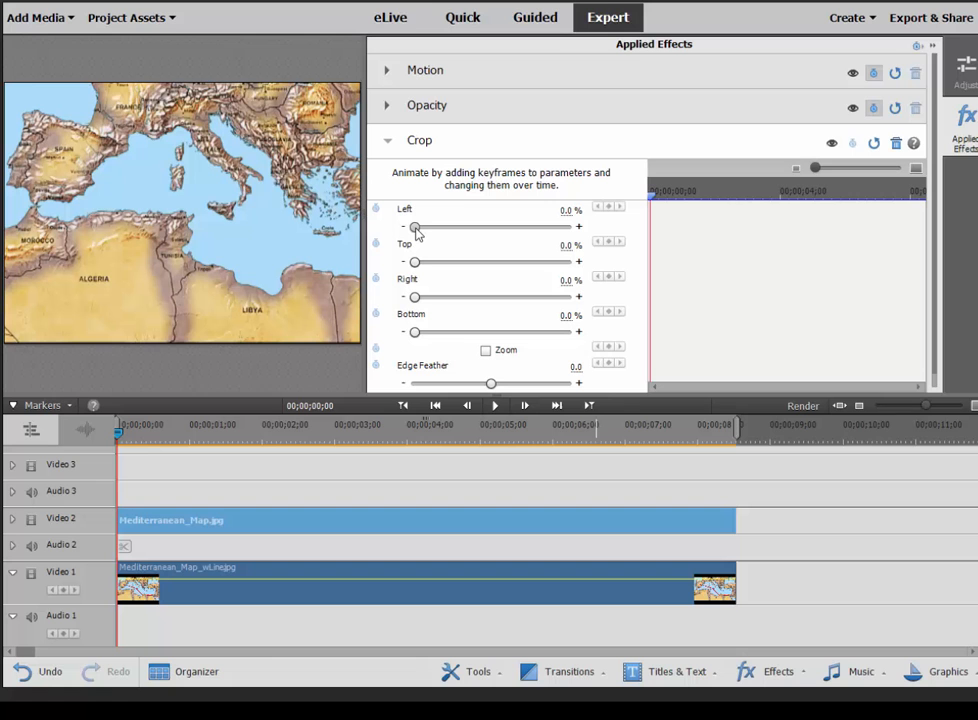
Drag Crop Left up to reveal the route past Sicily toward Libya, then back near zero.
{"action": "left_click_drag", "start_coordinate": [415, 228], "coordinate": [420, 228]}
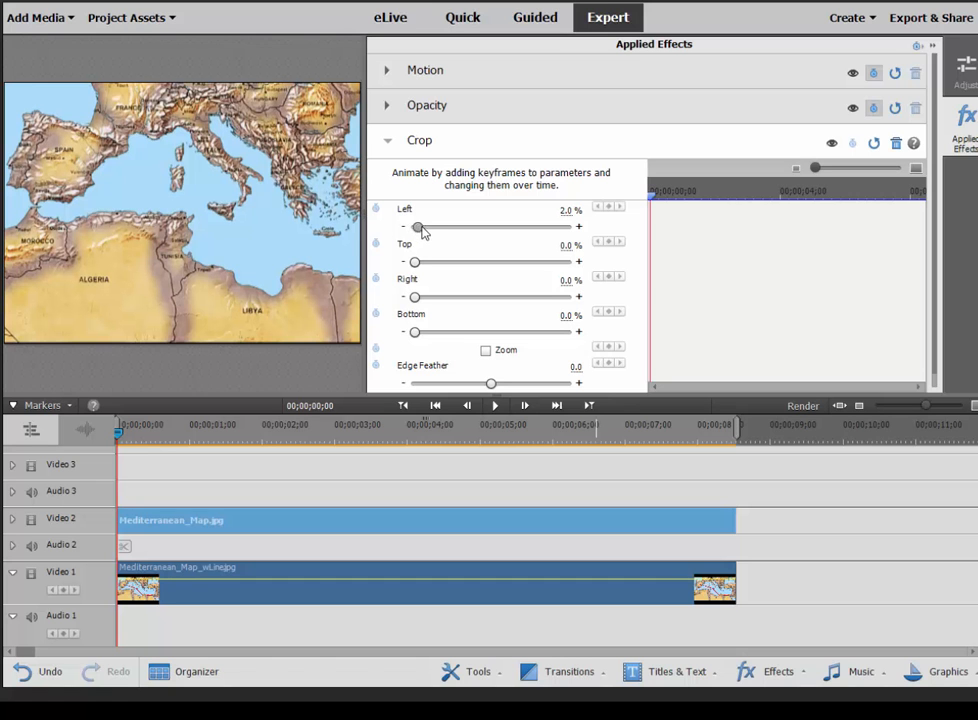
{"action": "left_click_drag", "start_coordinate": [418, 226], "coordinate": [620, 316]}
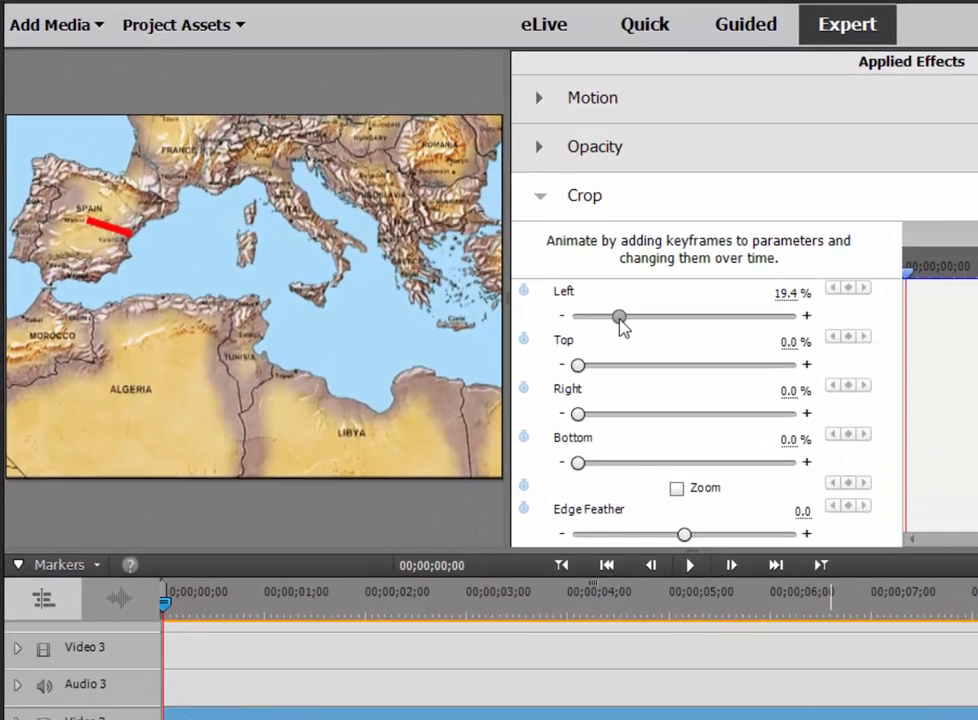
{"action": "left_click_drag", "start_coordinate": [618, 316], "coordinate": [722, 355]}
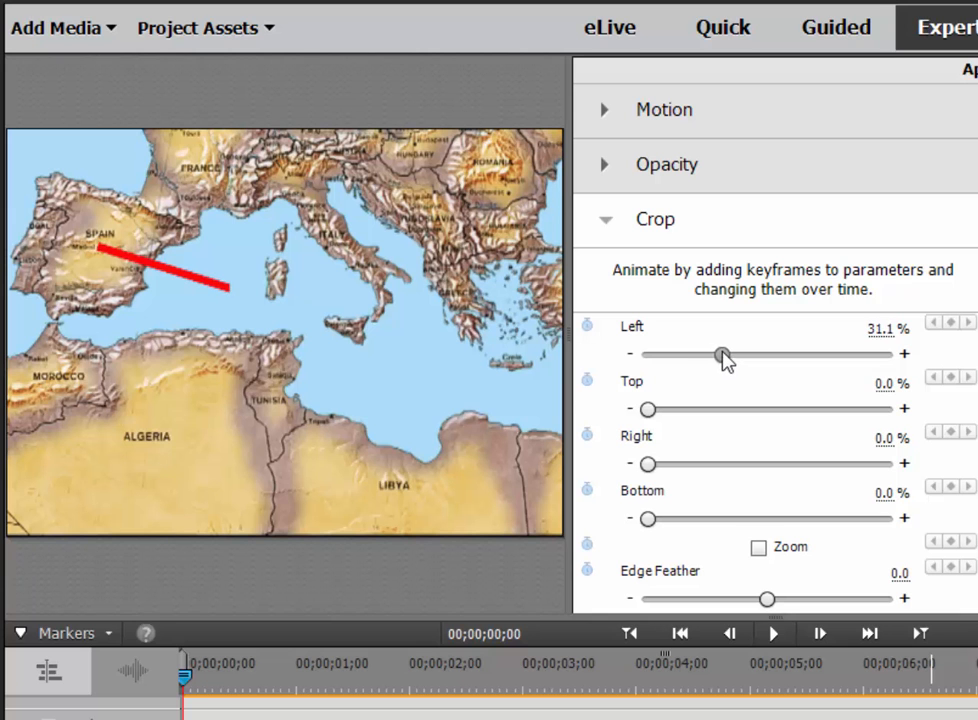
{"action": "left_click_drag", "start_coordinate": [722, 354], "coordinate": [783, 354]}
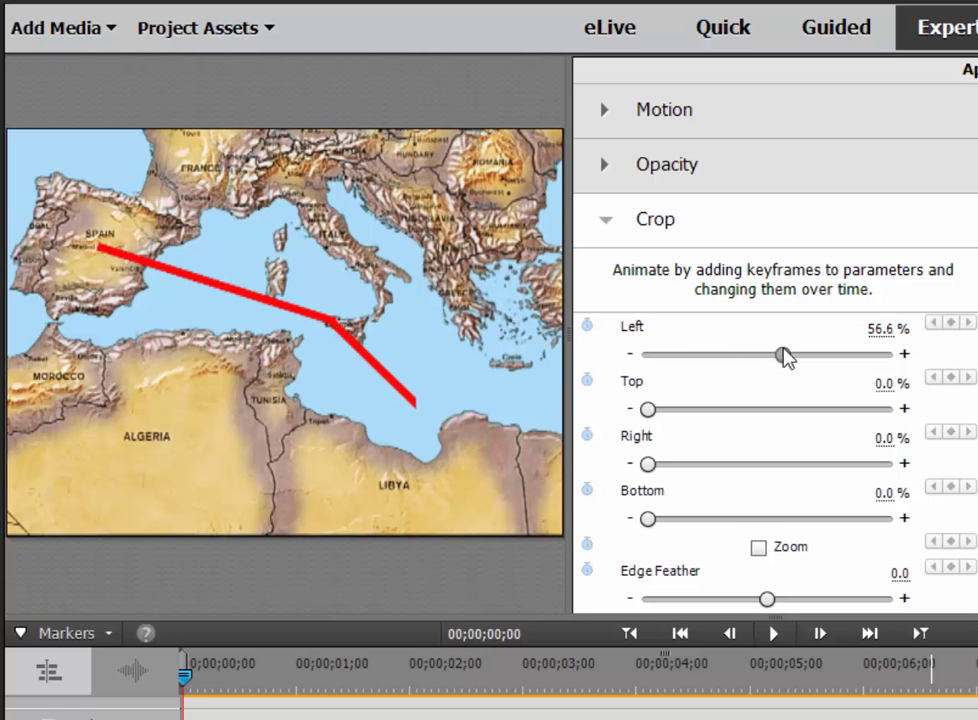
{"action": "left_click_drag", "start_coordinate": [785, 354], "coordinate": [640, 354]}
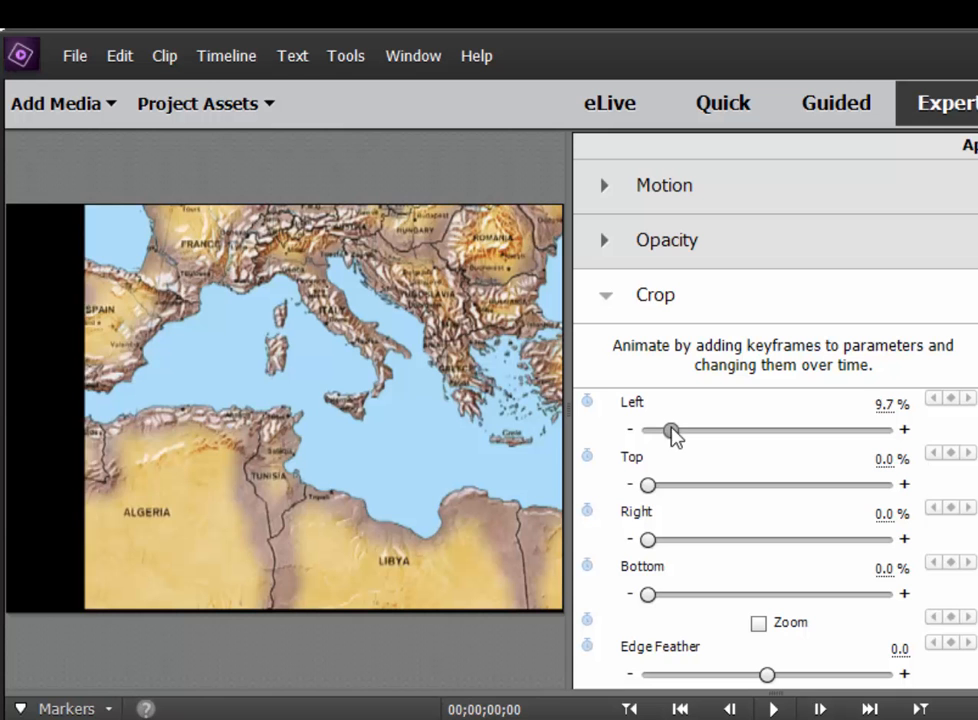
{"action": "left_click_drag", "start_coordinate": [670, 429], "coordinate": [710, 429]}
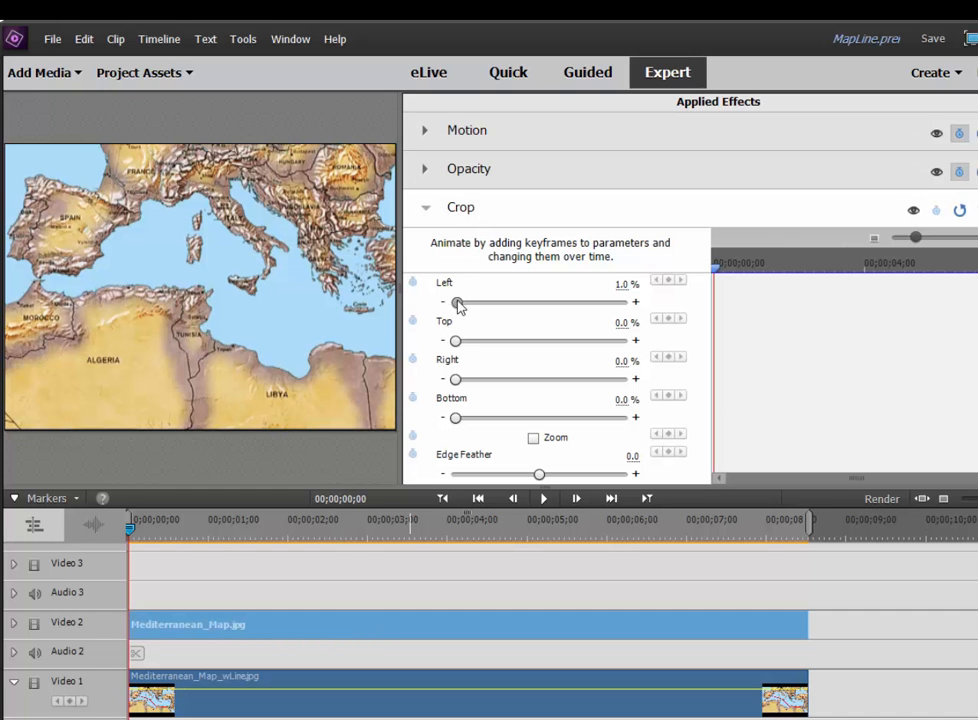
Repeat the left-crop test revealing the line past Sicily, ending around 7.1% with it hidden.
{"action": "left_click_drag", "start_coordinate": [456, 303], "coordinate": [507, 303]}
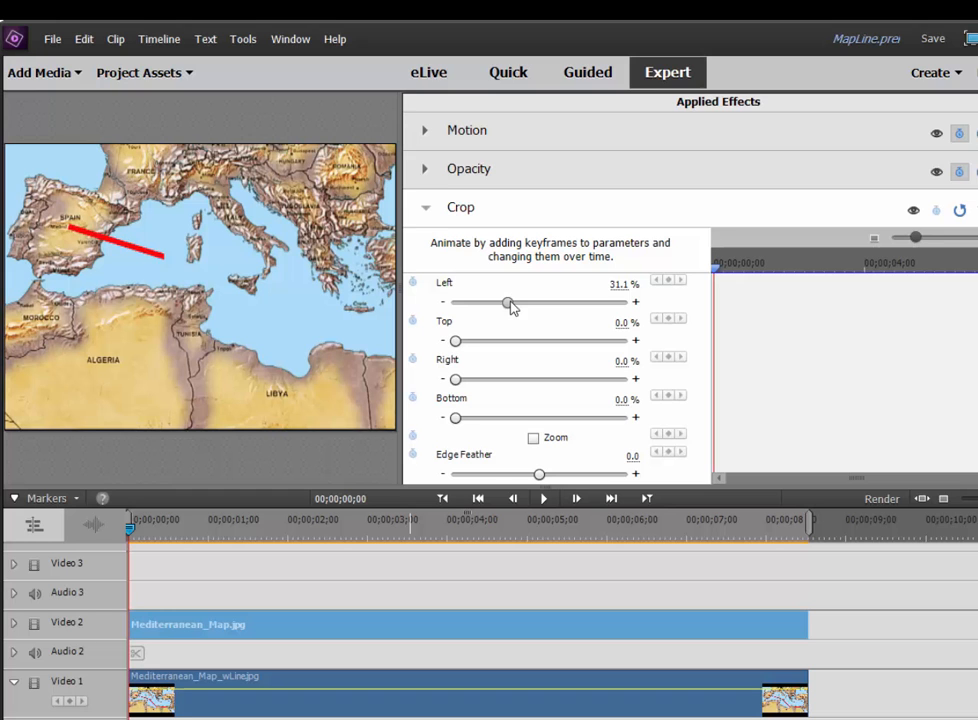
{"action": "left_click_drag", "start_coordinate": [509, 302], "coordinate": [553, 302]}
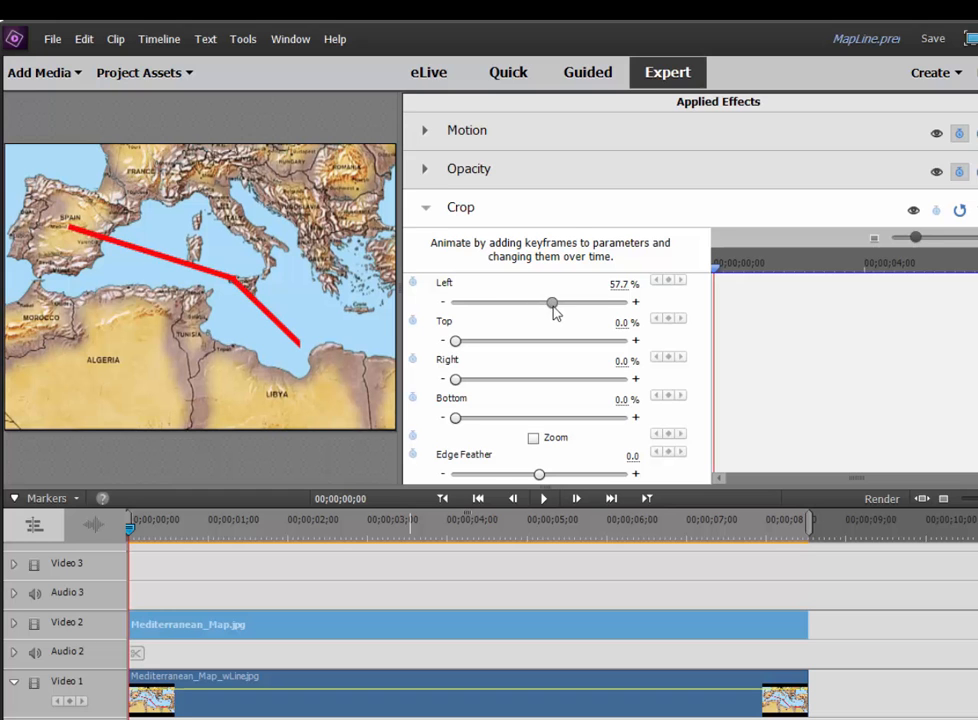
{"action": "left_click_drag", "start_coordinate": [553, 302], "coordinate": [463, 302]}
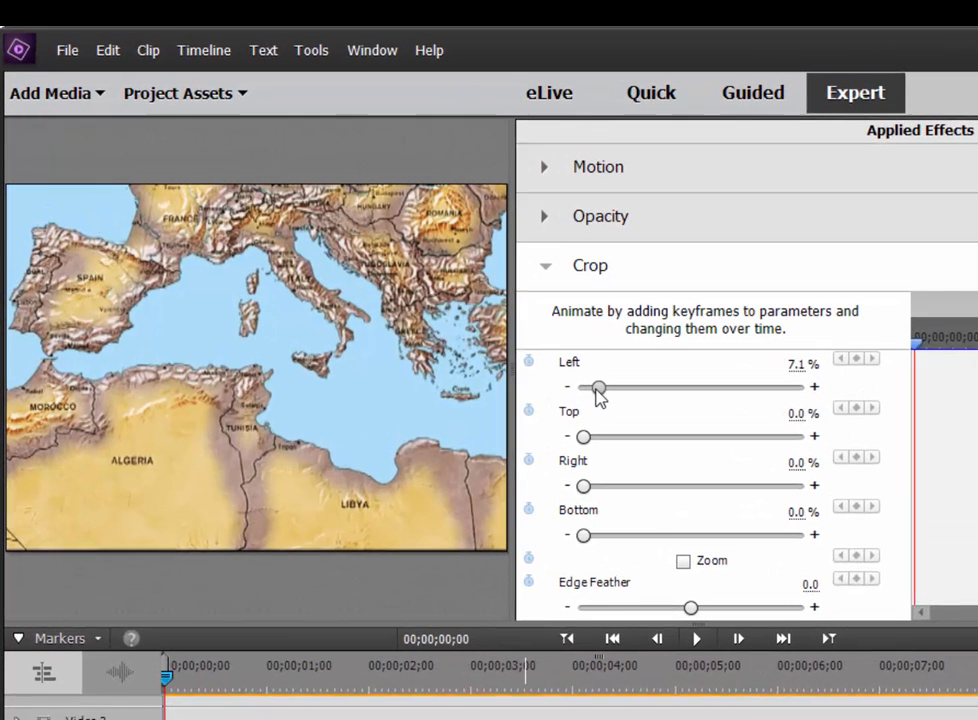
Set the starting Crop Left to 13.8% with the line hidden and enable crop keyframing.
{"action": "left_click_drag", "start_coordinate": [597, 388], "coordinate": [625, 400]}
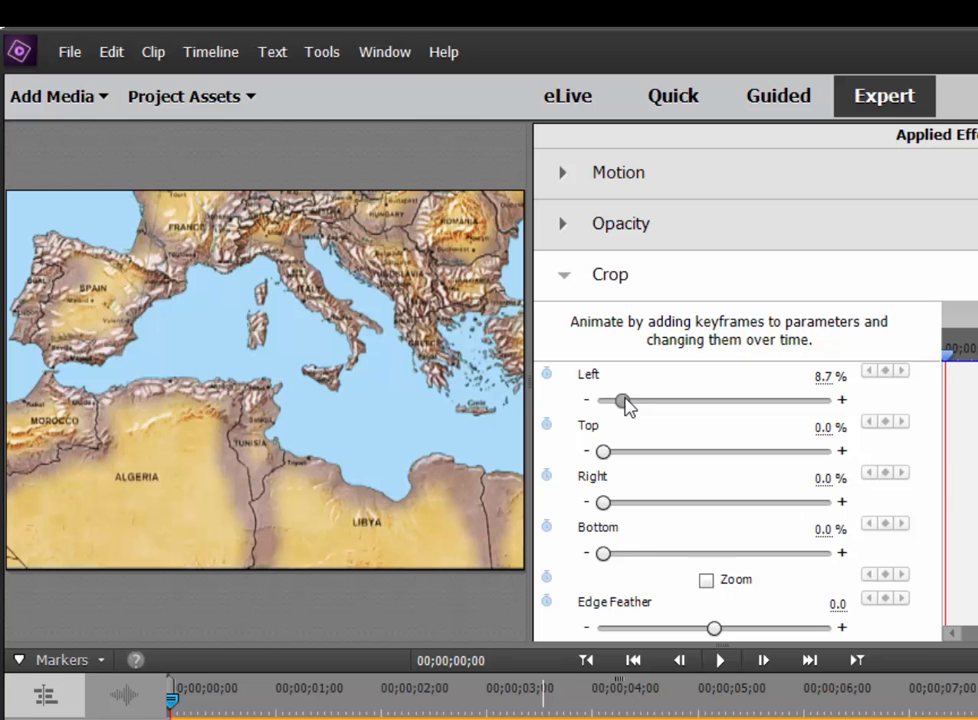
{"action": "left_click_drag", "start_coordinate": [622, 400], "coordinate": [632, 400]}
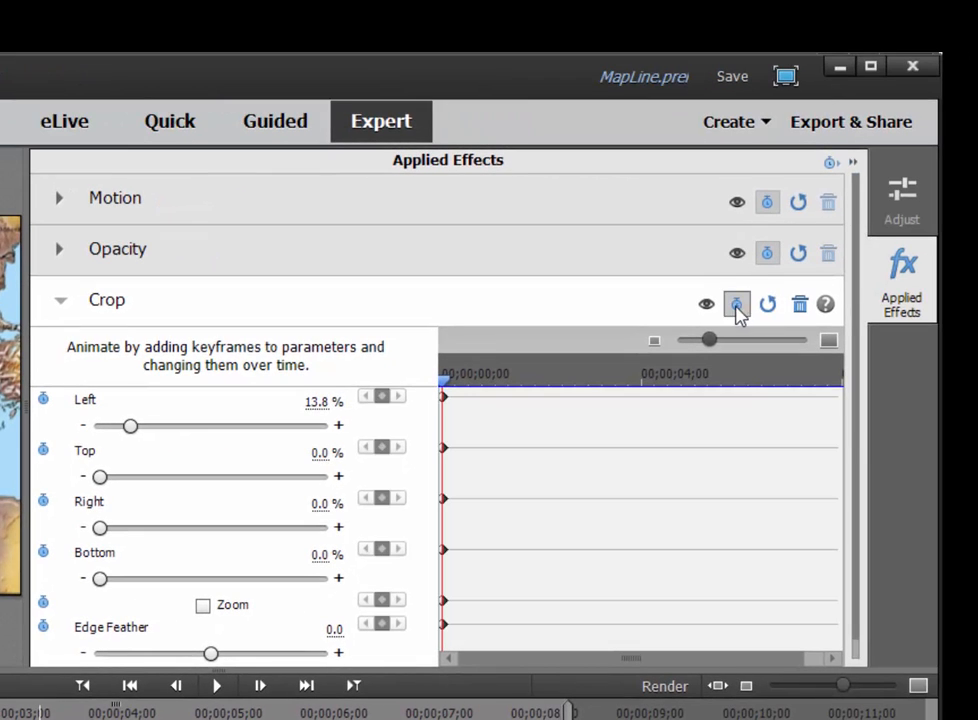
{"action": "left_click", "coordinate": [737, 304]}
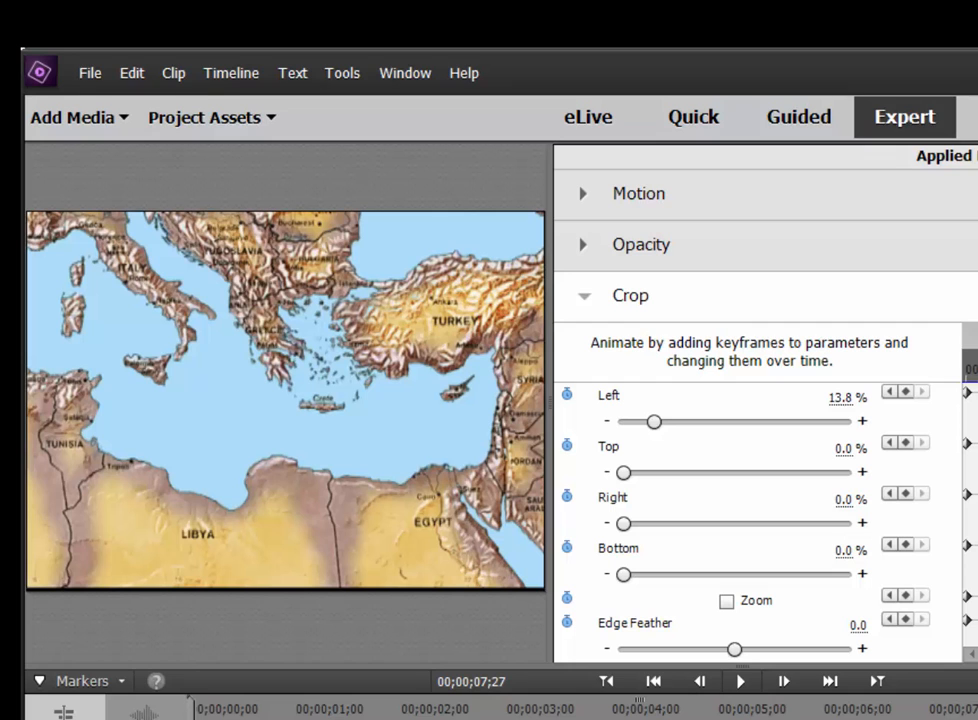
{"action": "mouse_move", "coordinate": [655, 432]}
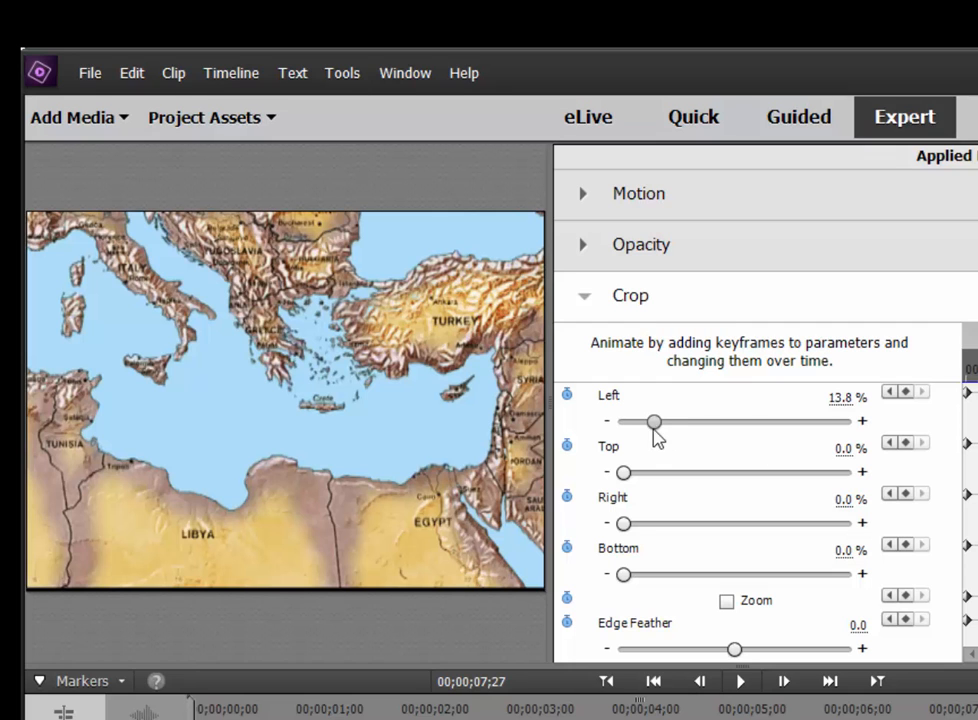
At the clip's end raise Crop Left to about 66.8% so the whole route line is uncovered.
{"action": "left_click_drag", "start_coordinate": [653, 421], "coordinate": [683, 421]}
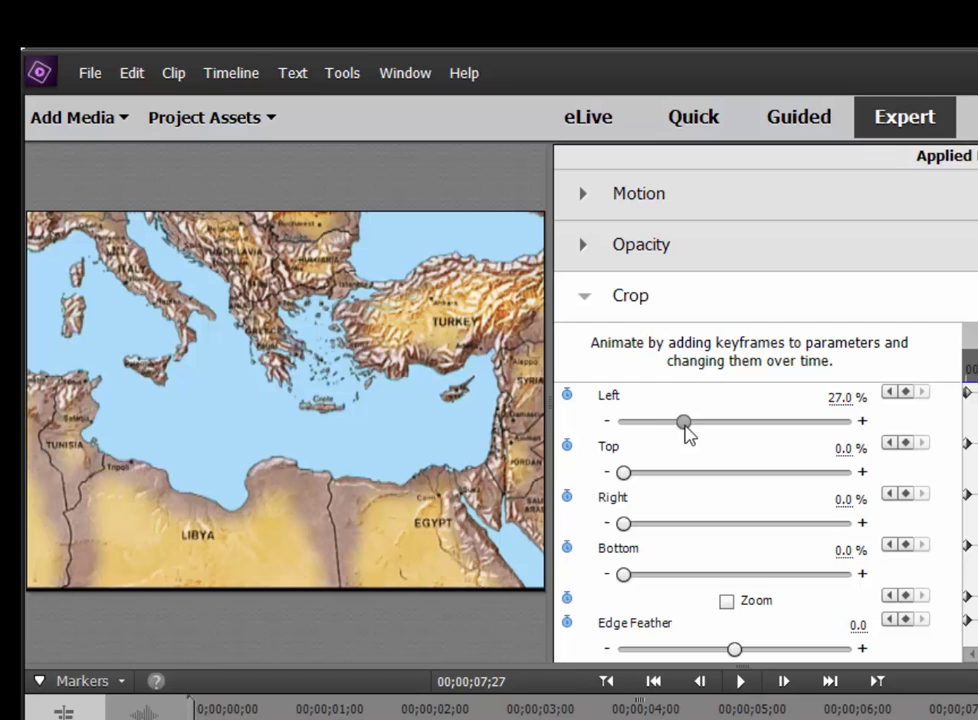
{"action": "left_click_drag", "start_coordinate": [683, 422], "coordinate": [740, 422]}
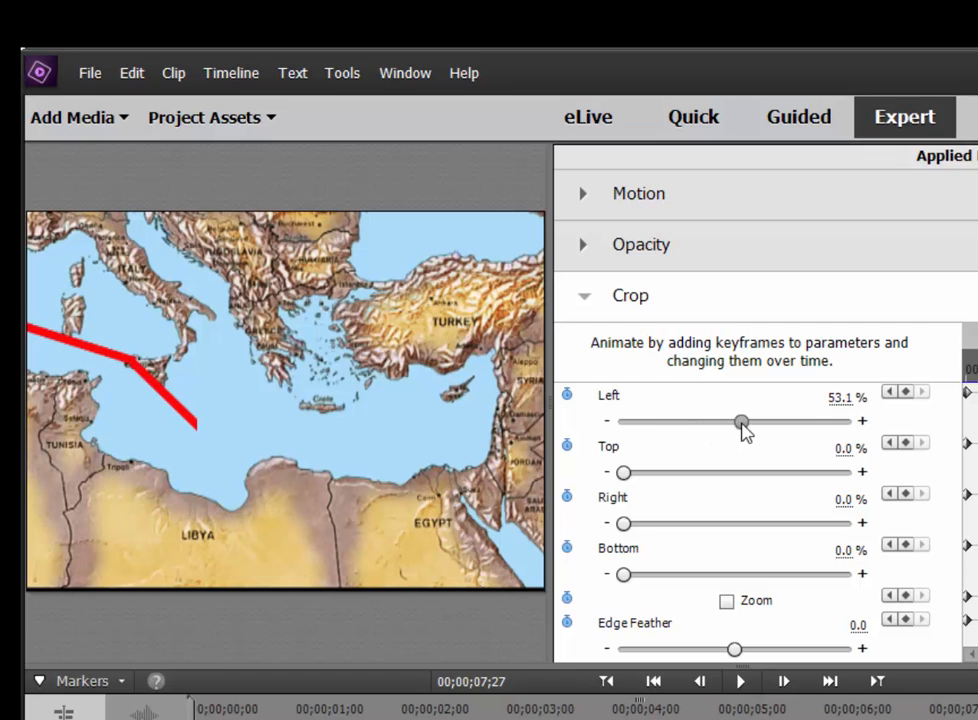
{"action": "left_click_drag", "start_coordinate": [740, 421], "coordinate": [770, 421]}
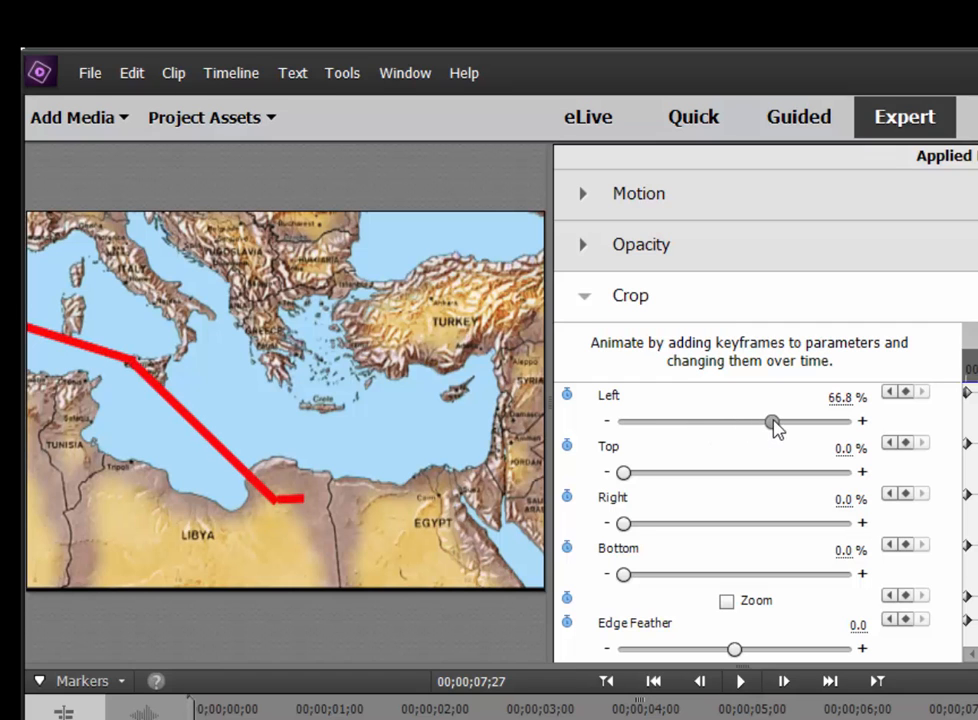
{"action": "left_click_drag", "start_coordinate": [770, 421], "coordinate": [830, 421]}
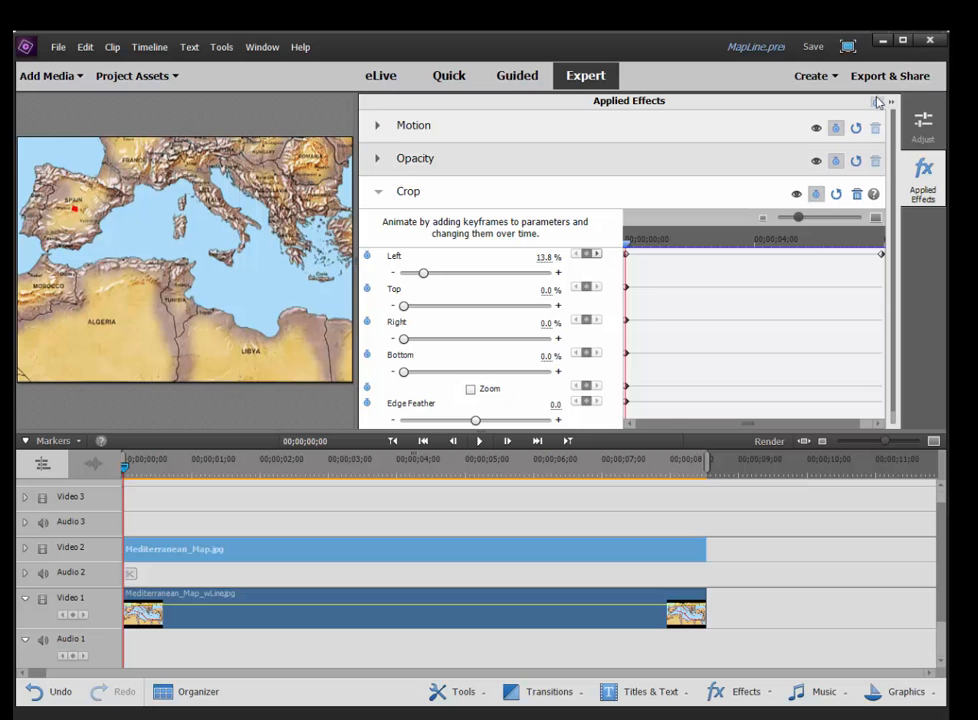
Close Applied Effects, play the line-drawing animation, and scrub back to the start.
{"action": "left_click", "coordinate": [878, 102]}
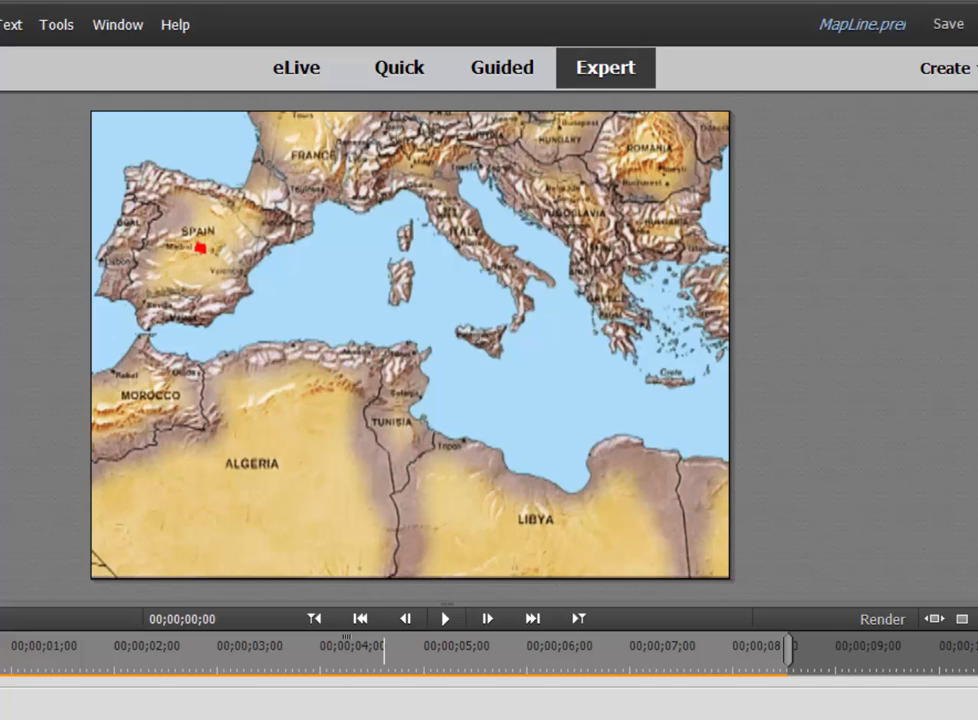
{"action": "left_click", "coordinate": [445, 618]}
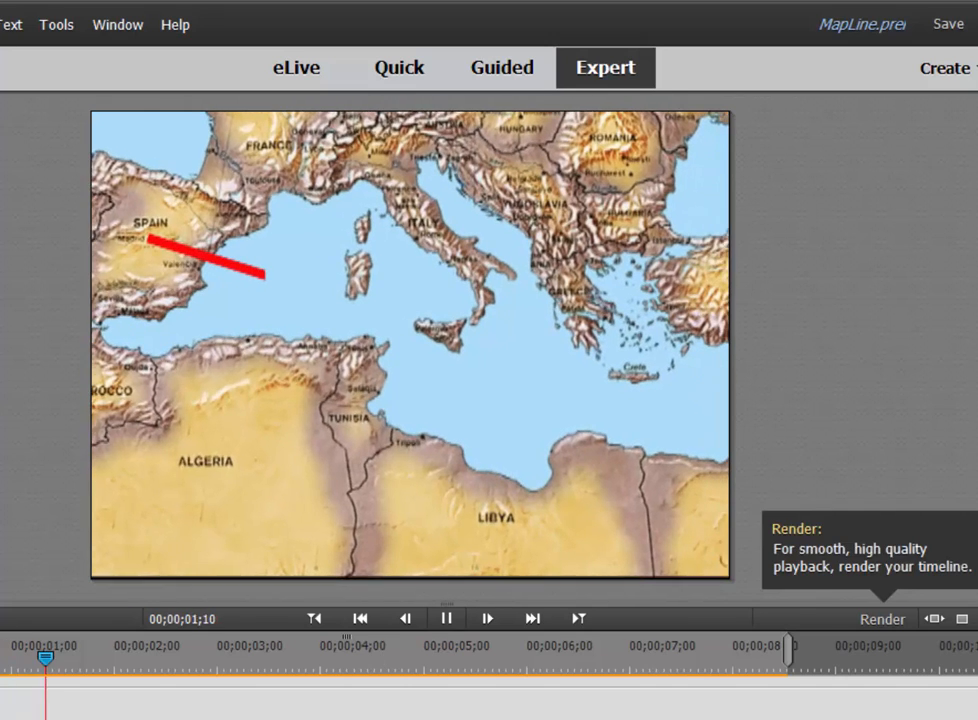
{"action": "left_click_drag", "start_coordinate": [46, 658], "coordinate": [248, 658]}
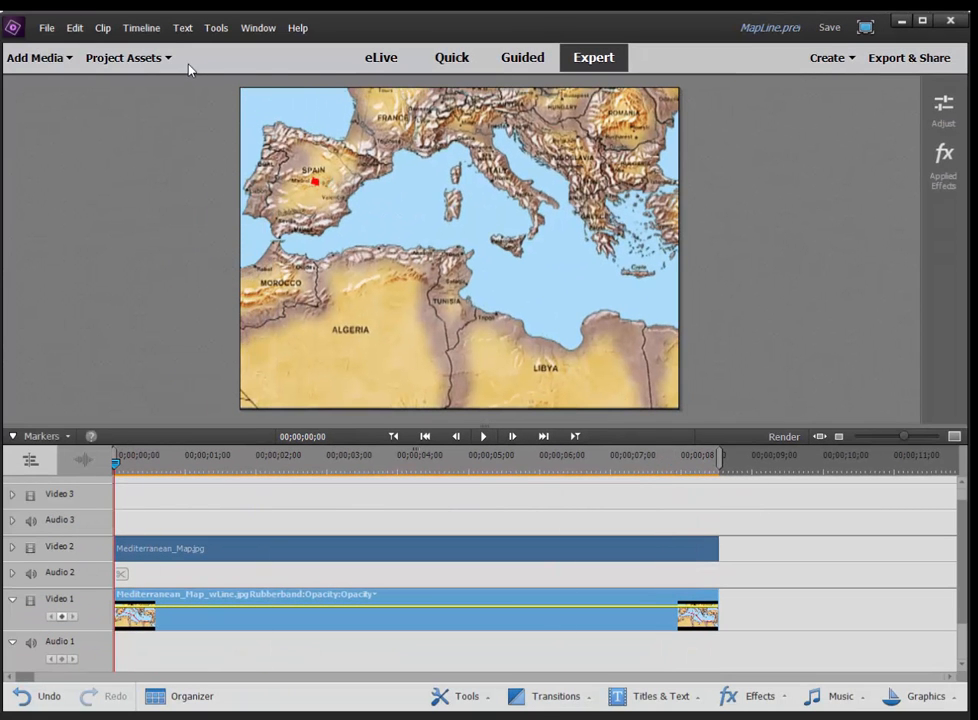
Place Jet.psd on Video 3, shrink it, and tilt it into position over Spain.
{"action": "left_click", "coordinate": [123, 57]}
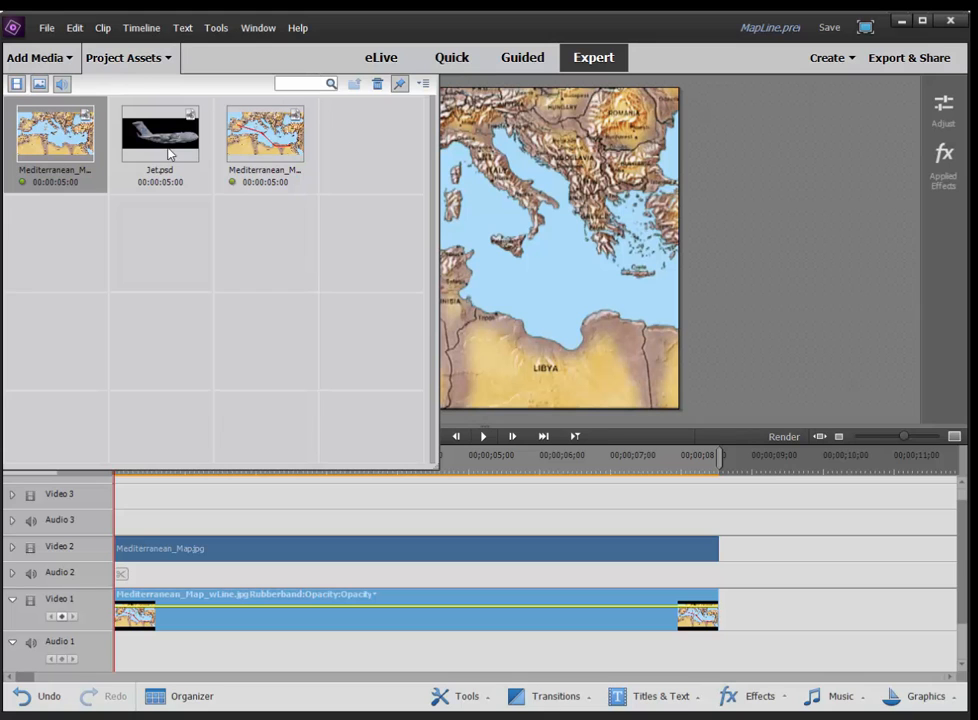
{"action": "mouse_move", "coordinate": [161, 135]}
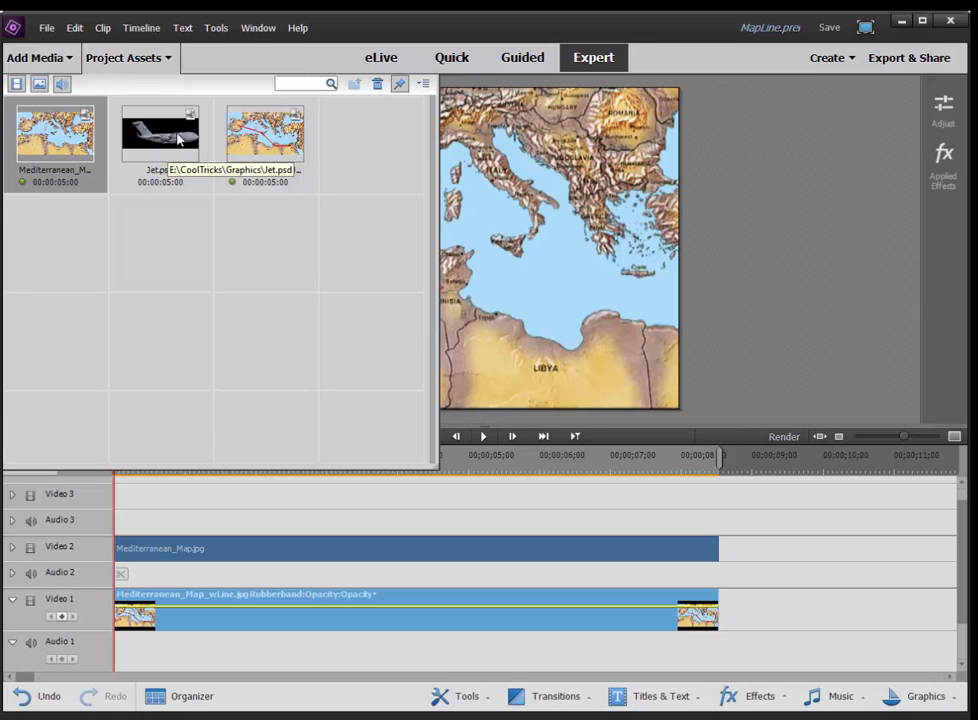
{"action": "left_click_drag", "start_coordinate": [160, 130], "coordinate": [300, 496]}
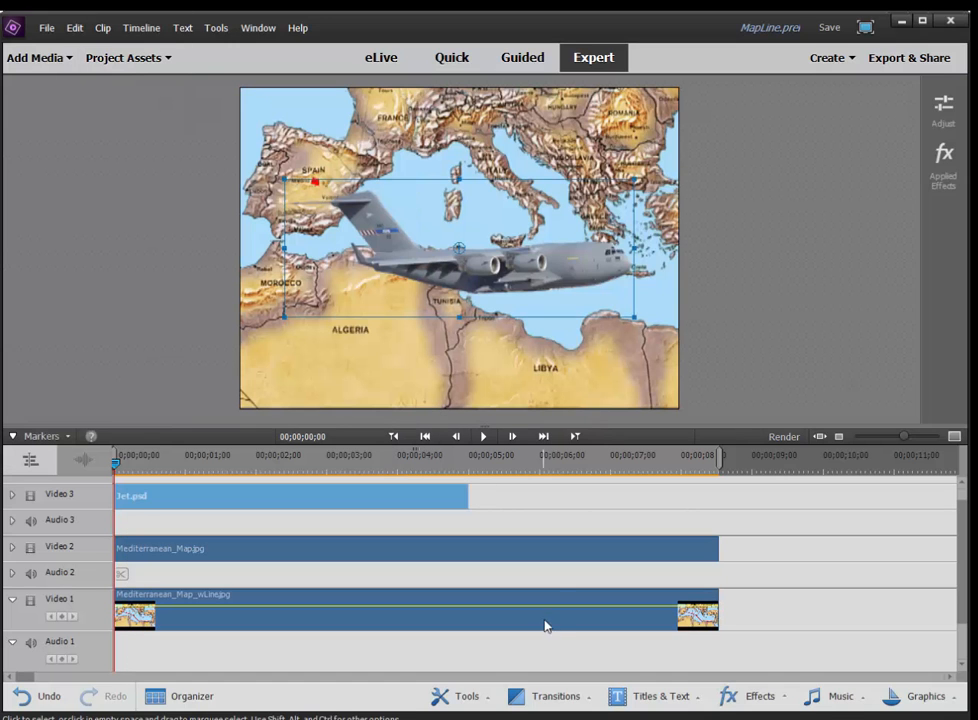
{"action": "left_click_drag", "start_coordinate": [467, 495], "coordinate": [678, 495]}
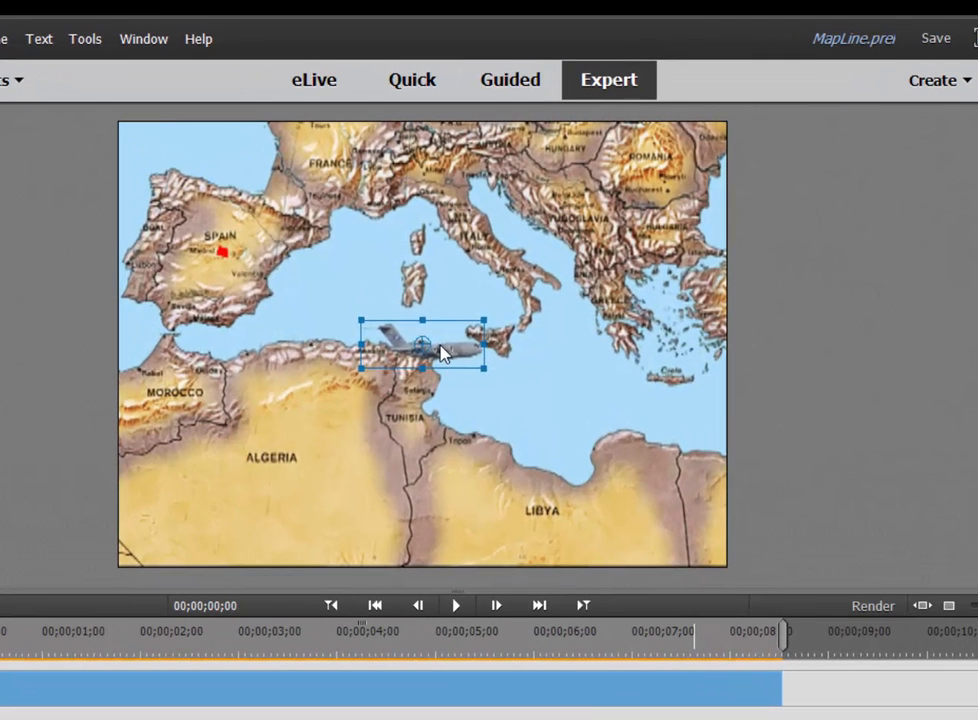
{"action": "left_click_drag", "start_coordinate": [422, 347], "coordinate": [203, 237]}
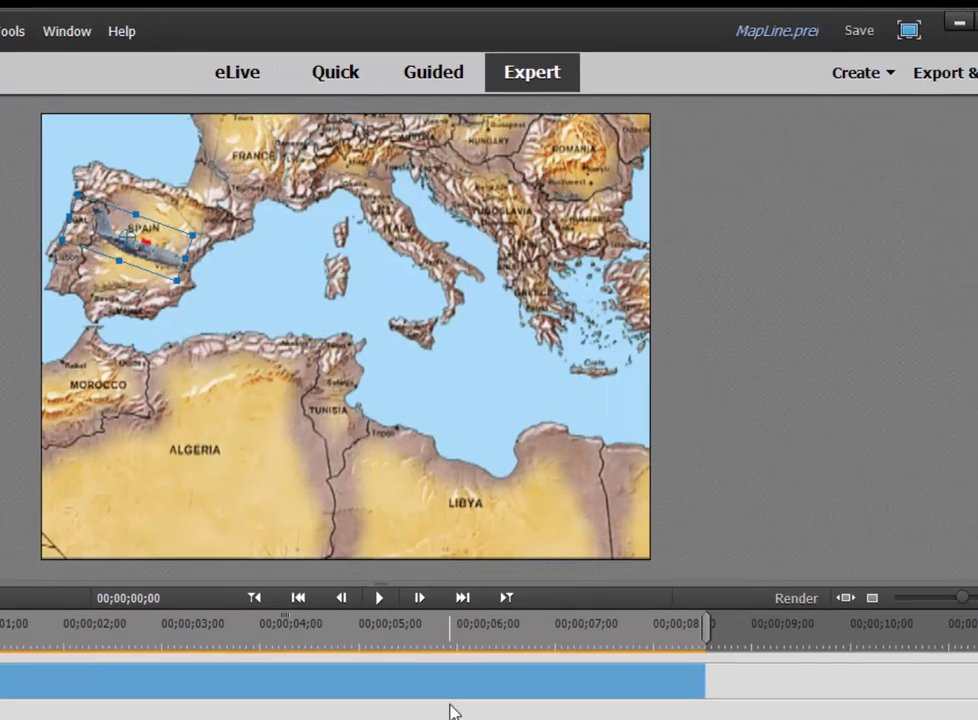
Enable Motion animation keyframes for the jet clip on Video 3.
{"action": "left_click", "coordinate": [939, 213]}
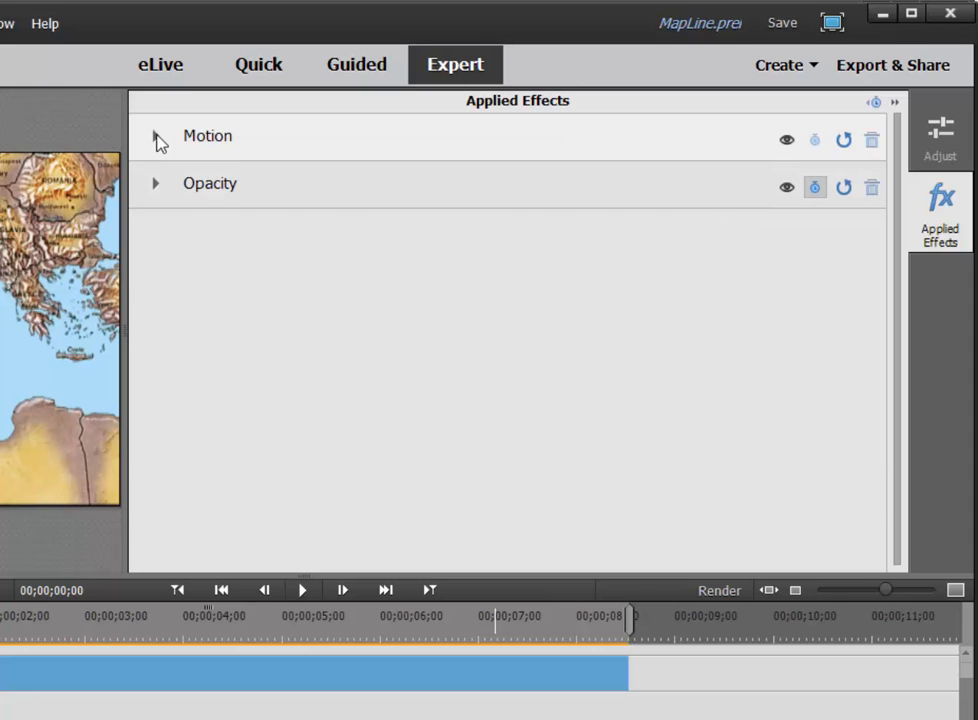
{"action": "left_click", "coordinate": [156, 137]}
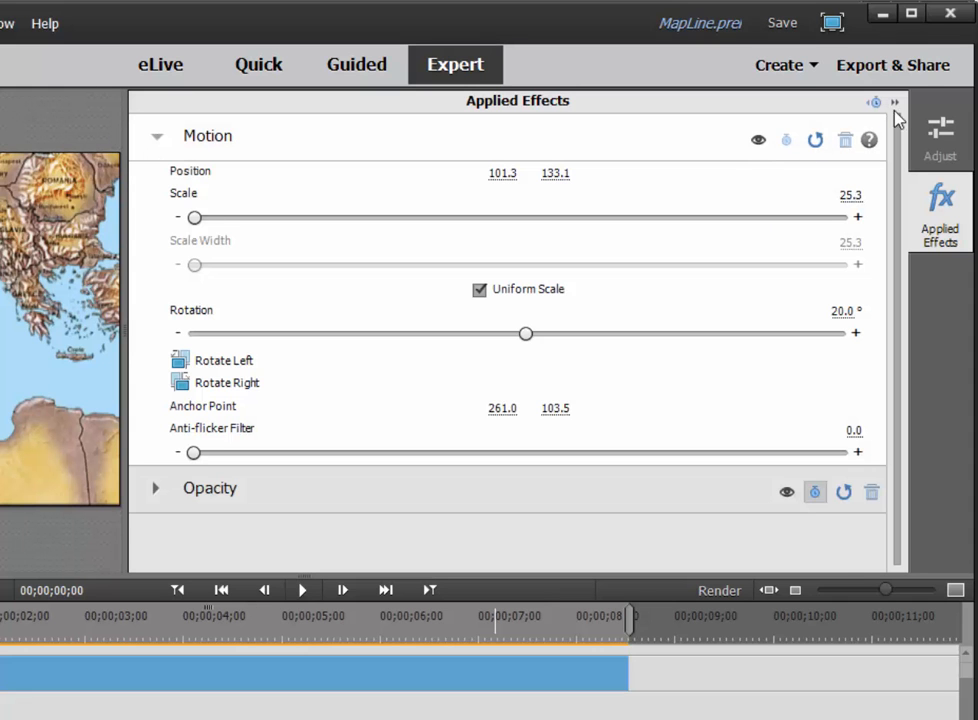
{"action": "left_click", "coordinate": [804, 127]}
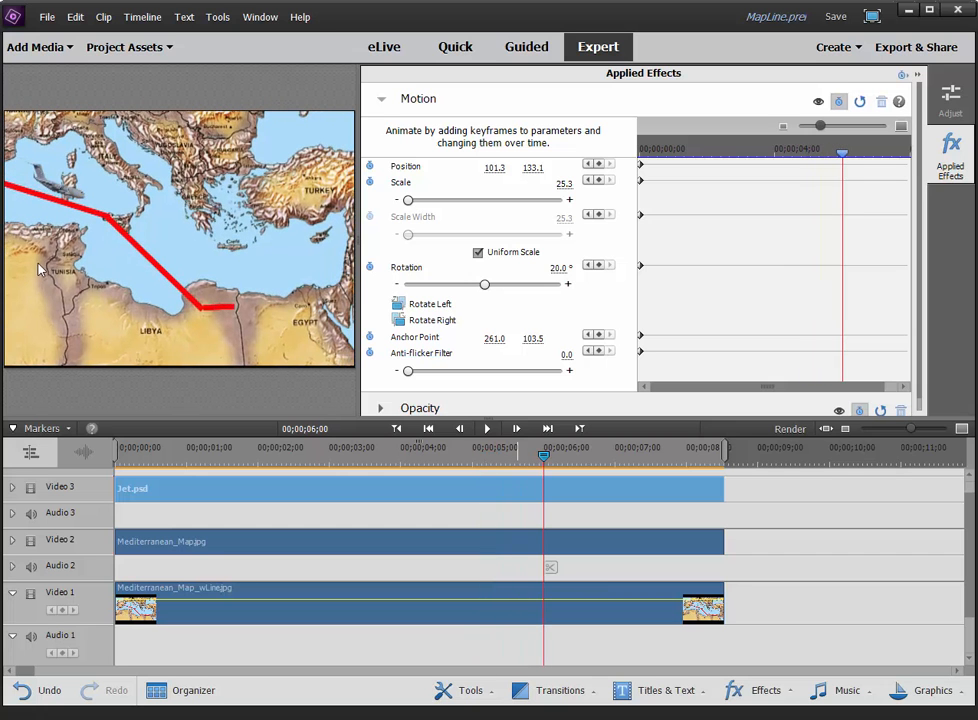
Keyframe the jet's end position at the line's end in Libya around six seconds.
{"action": "left_click", "coordinate": [381, 98]}
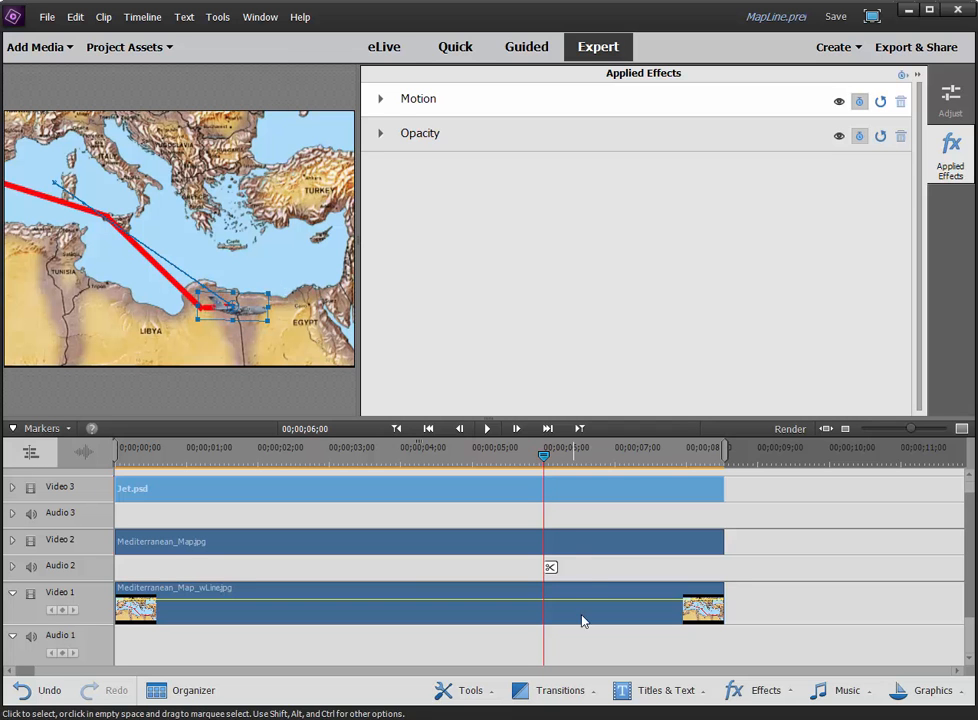
{"action": "left_click", "coordinate": [427, 456]}
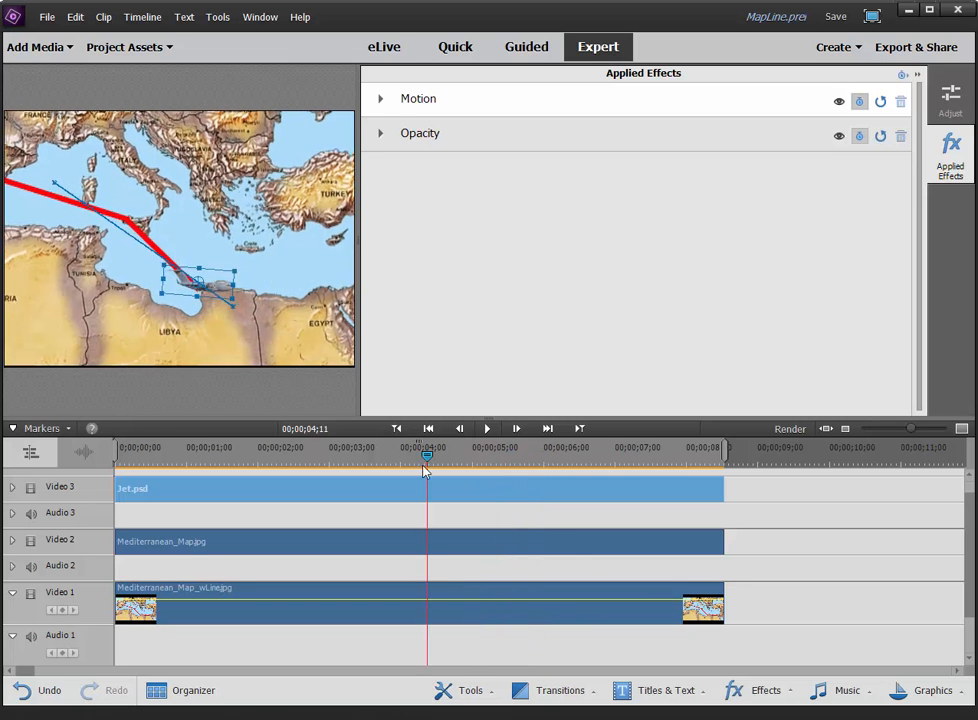